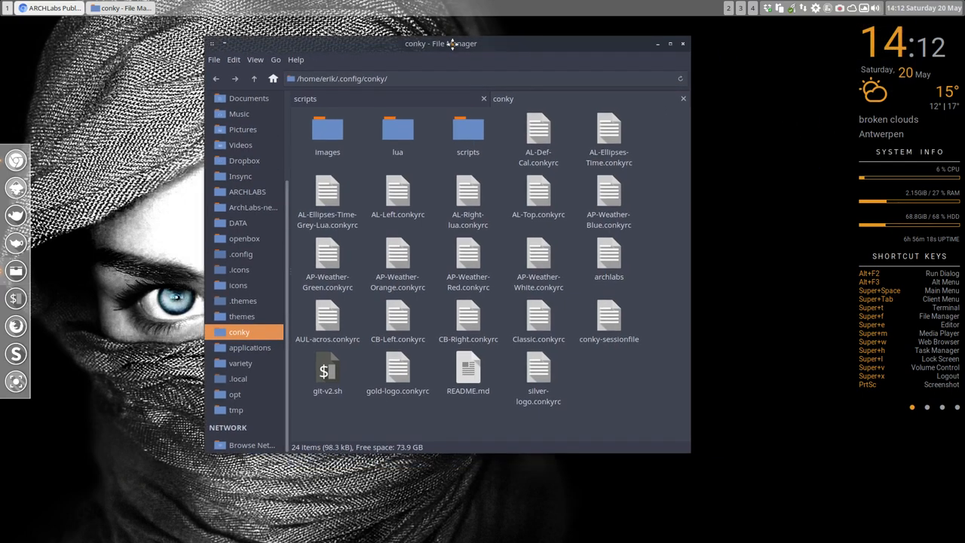
# - Select the AP-Weather config files and reposition the file manager window
pyautogui.click(607, 200)
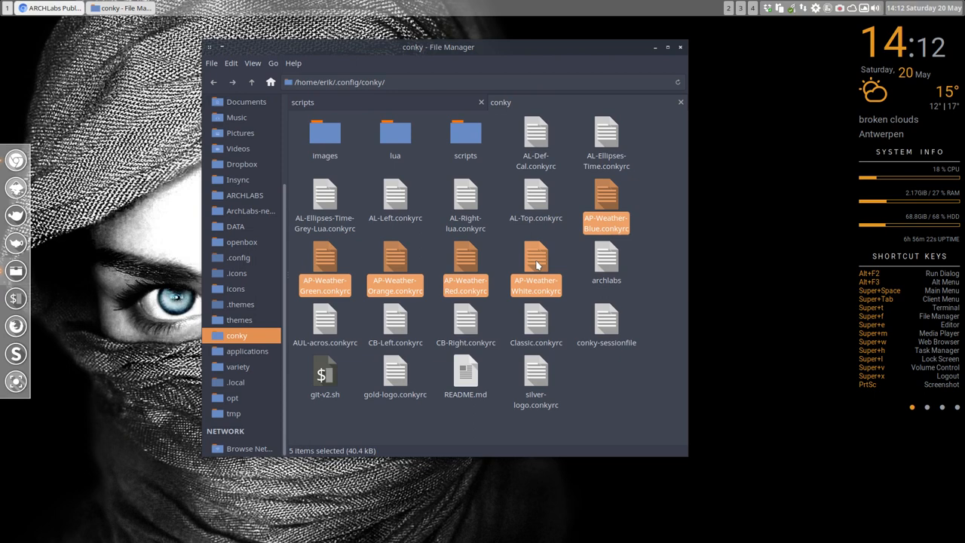
pyautogui.moveTo(371, 259)
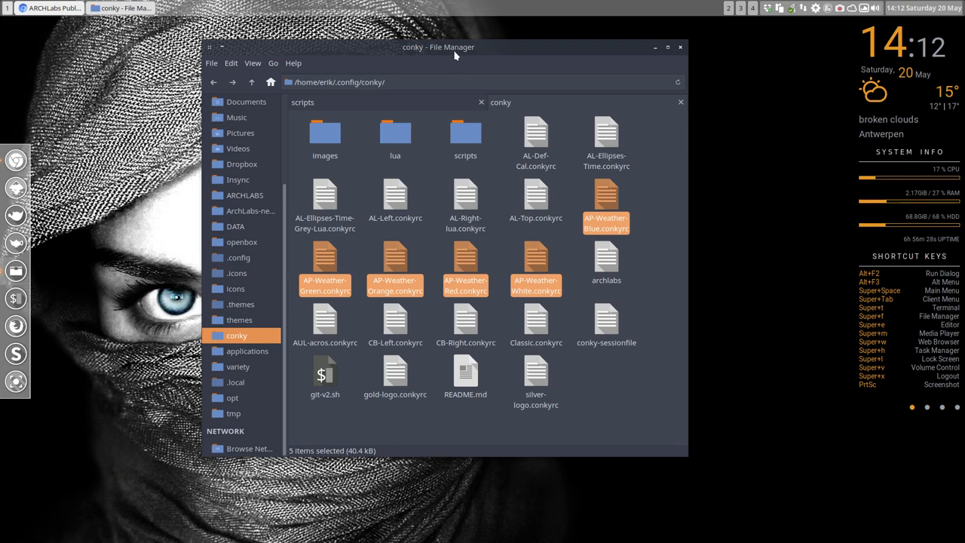
pyautogui.moveTo(438, 47); pyautogui.dragTo(503, 41)
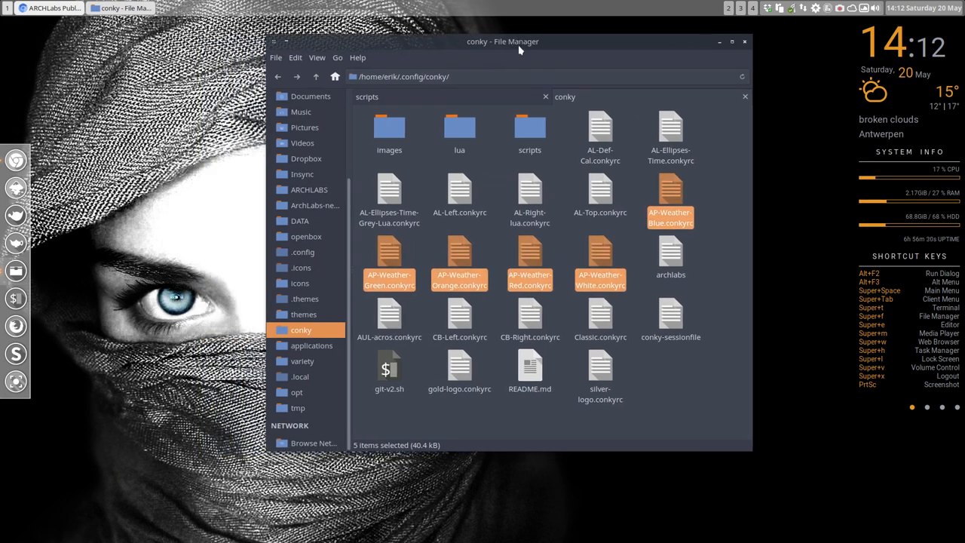
pyautogui.moveTo(549, 48)
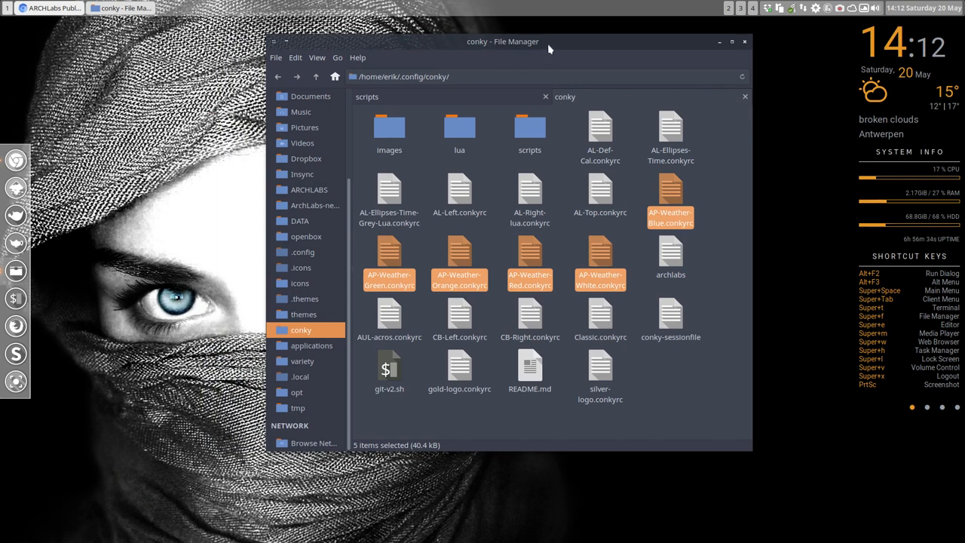
pyautogui.moveTo(502, 41); pyautogui.dragTo(341, 329)
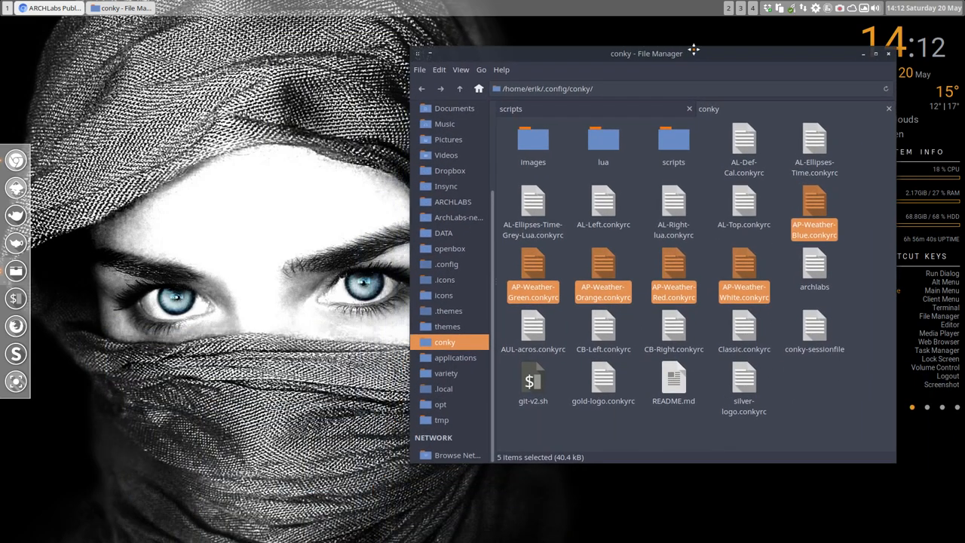
pyautogui.moveTo(646, 53); pyautogui.dragTo(430, 441)
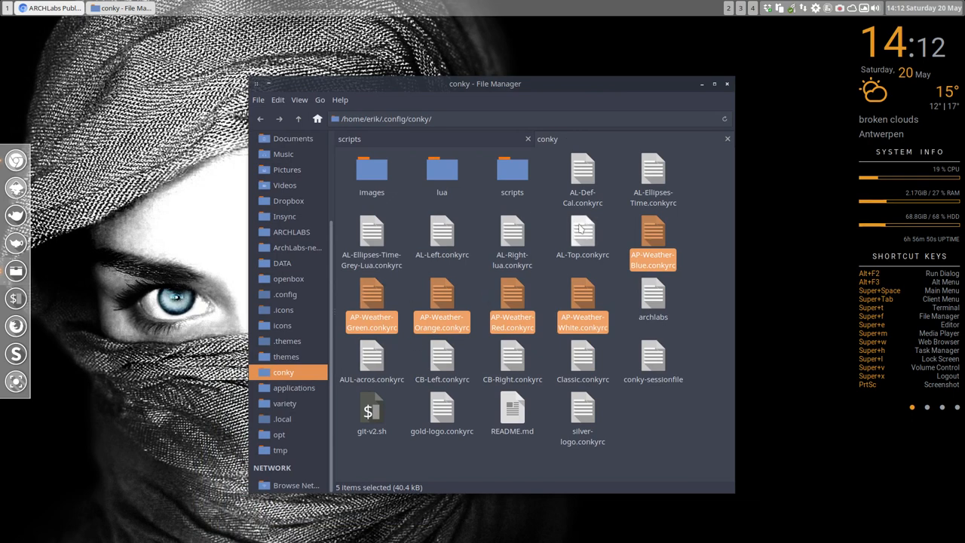
pyautogui.moveTo(485, 84); pyautogui.dragTo(513, 317)
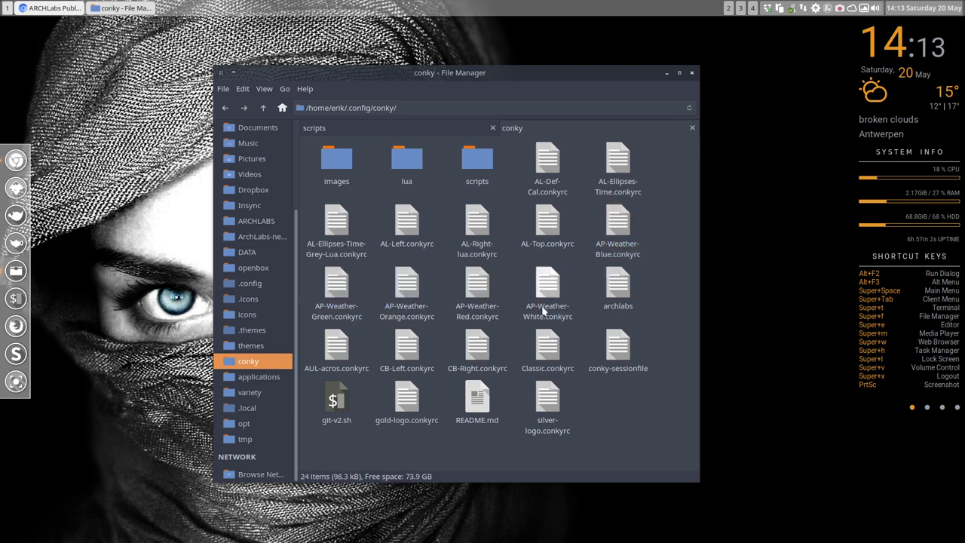
pyautogui.moveTo(600, 238)
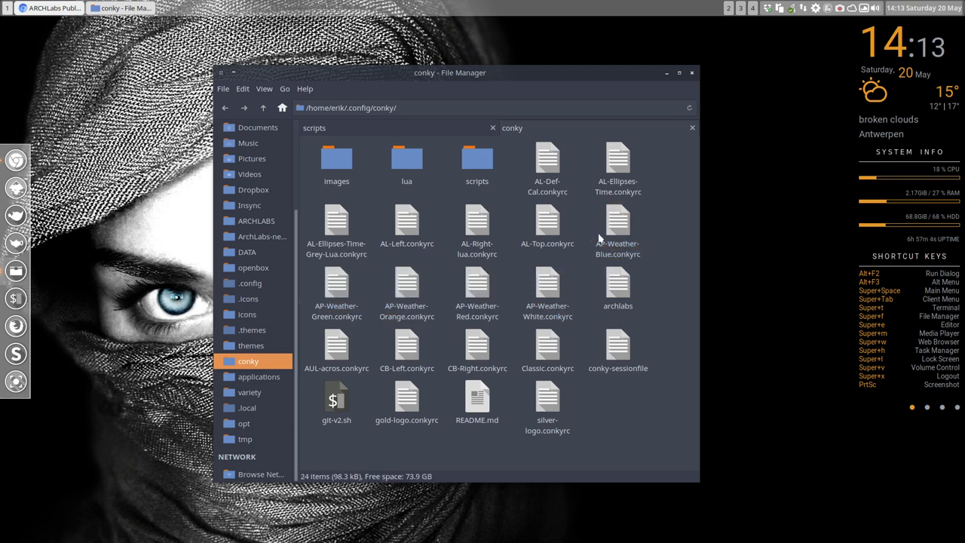
# - Duplicate AP-Weather-Blue.conkyrc and rename the copy AP-Weather-Eyes.conkyrc
pyautogui.click(618, 226)
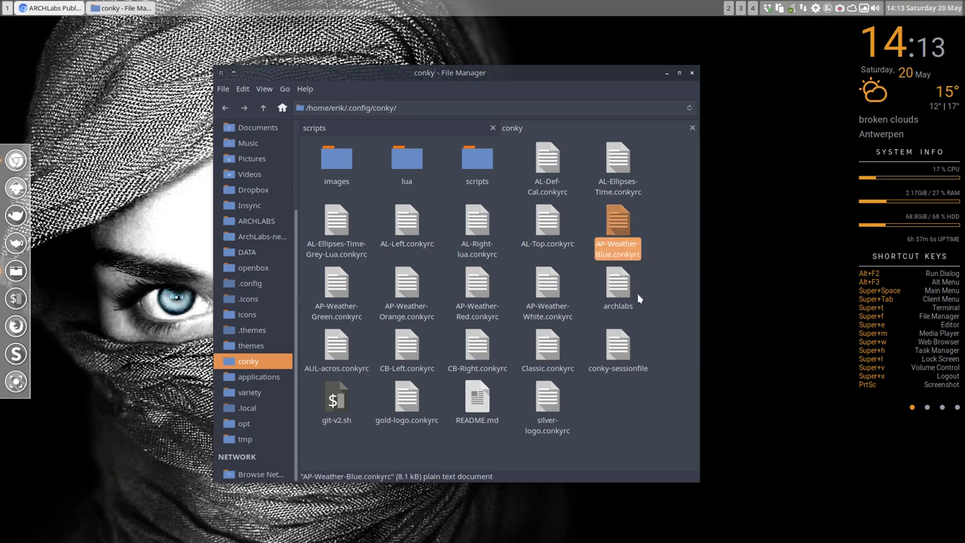
pyautogui.press('ctrl+c')
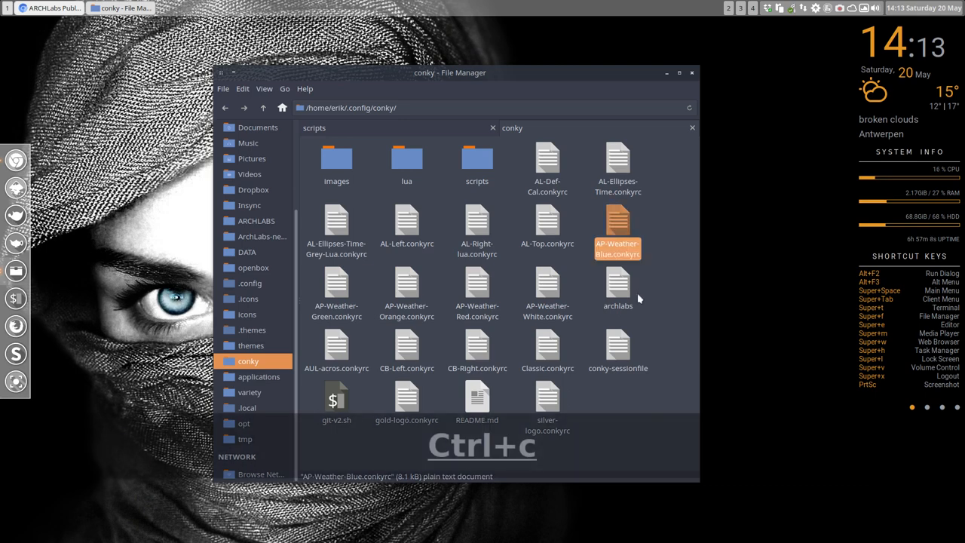
pyautogui.press('ctrl+v')
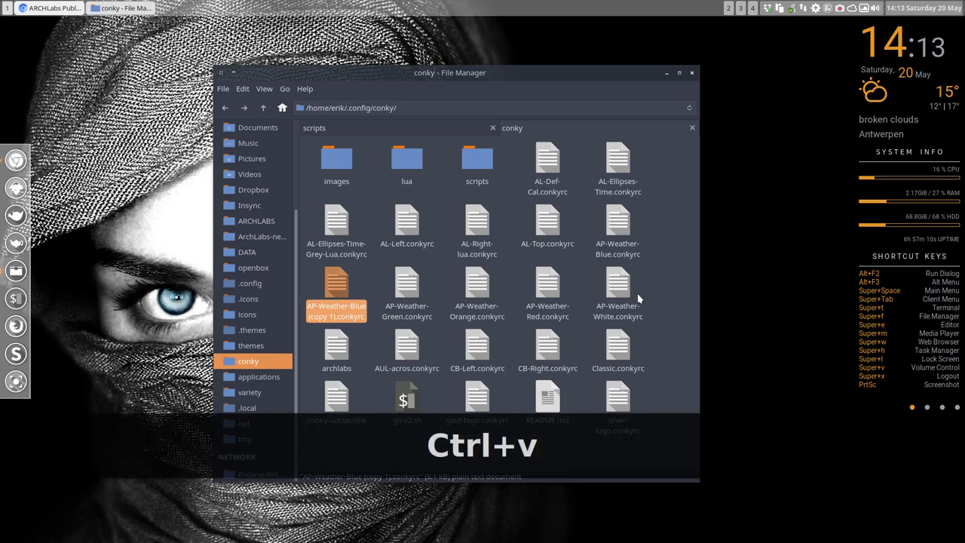
pyautogui.press('F2')
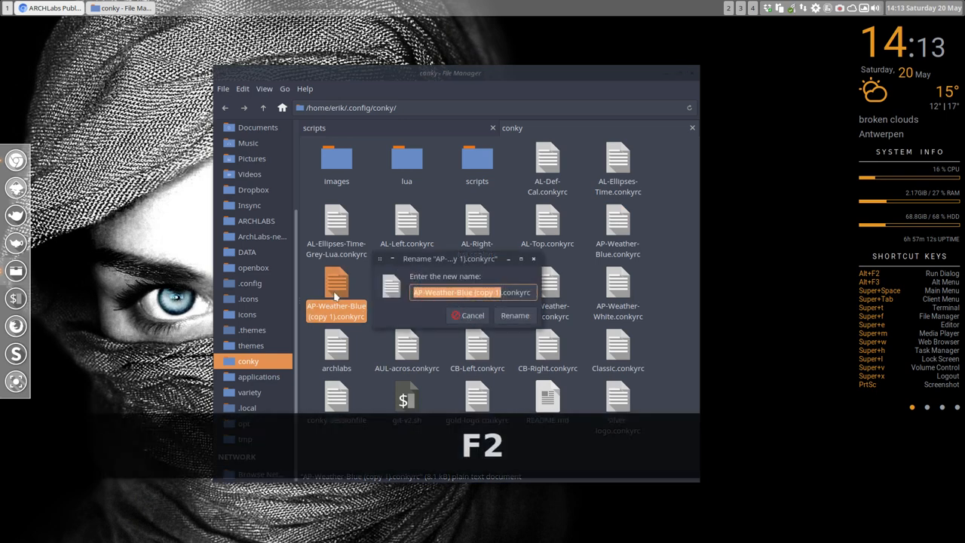
pyautogui.press('BackSpace')
pyautogui.write('Eyes')
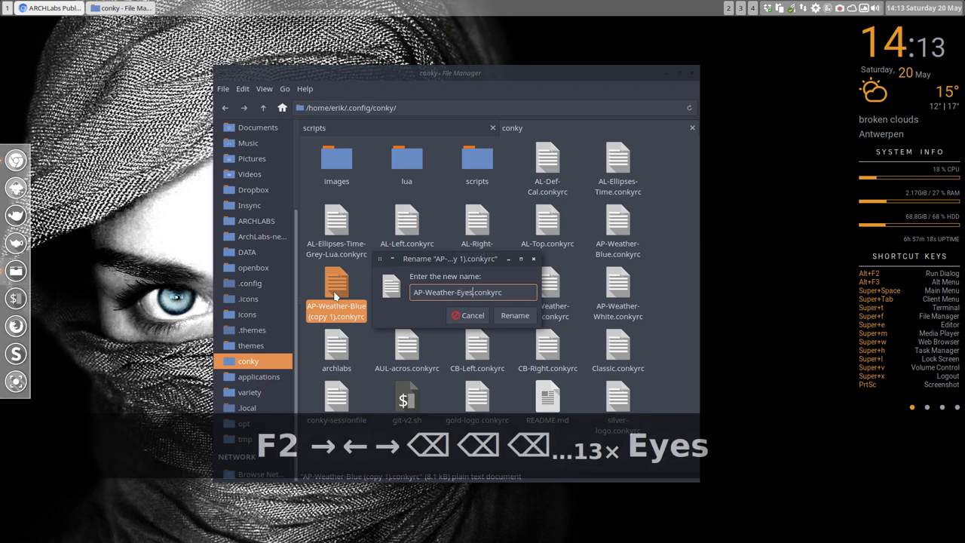
pyautogui.click(515, 315)
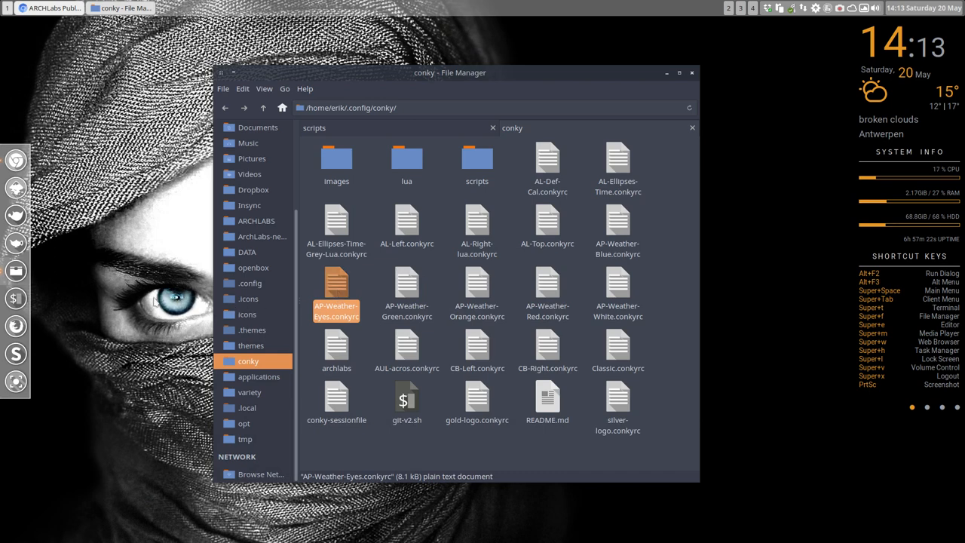
pyautogui.moveTo(331, 278)
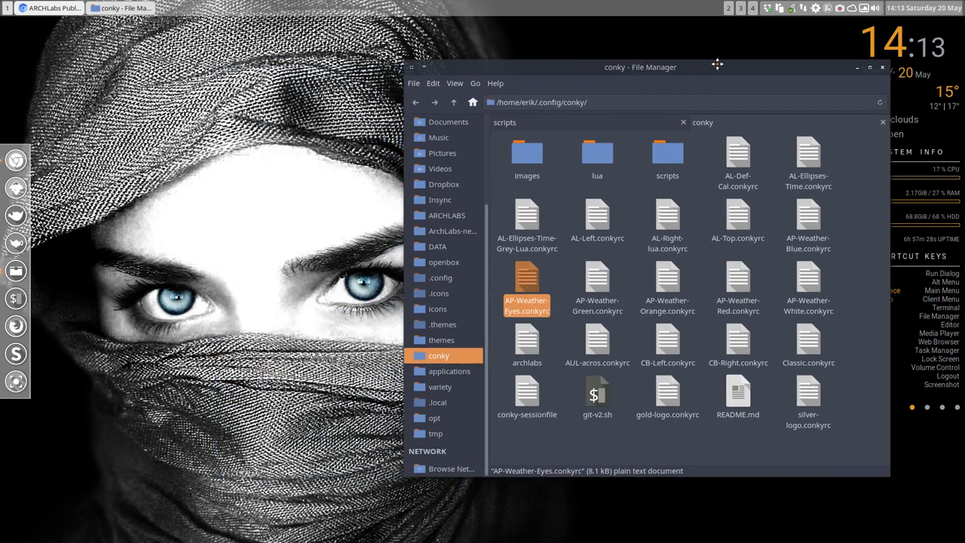
# - Sample the wallpaper's eye blues in Gpick and copy the Botticelli #A0BFC2 swatch
pyautogui.moveTo(716, 66); pyautogui.dragTo(677, 67)
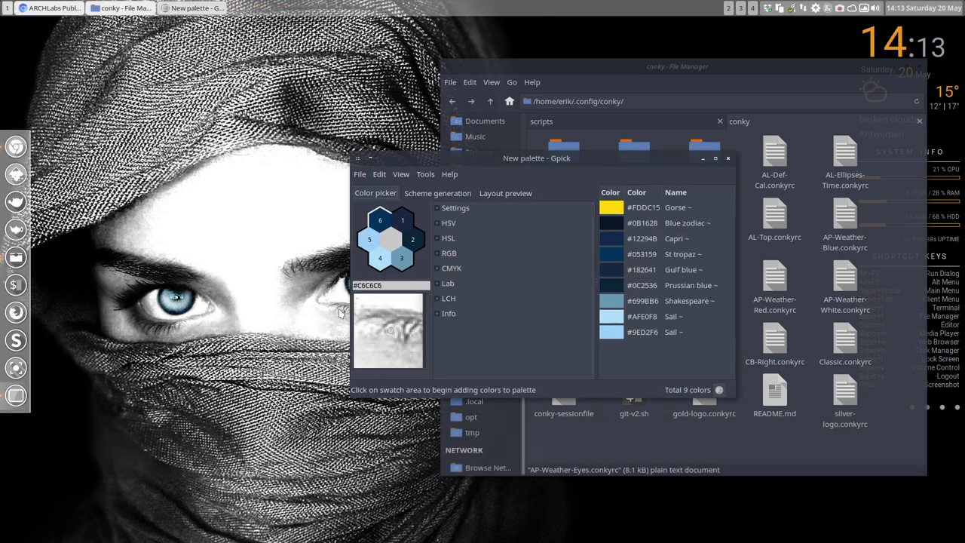
pyautogui.moveTo(537, 158); pyautogui.dragTo(602, 159)
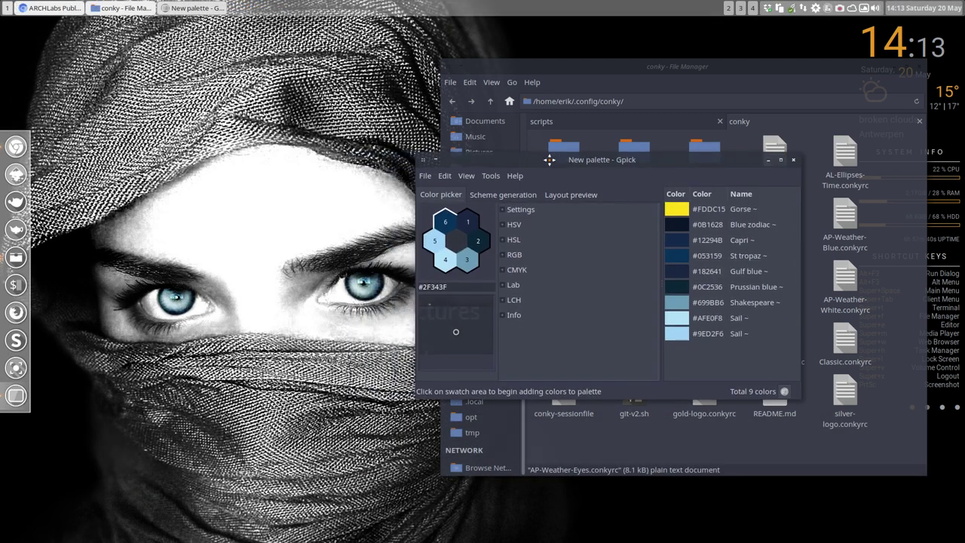
pyautogui.click(375, 291)
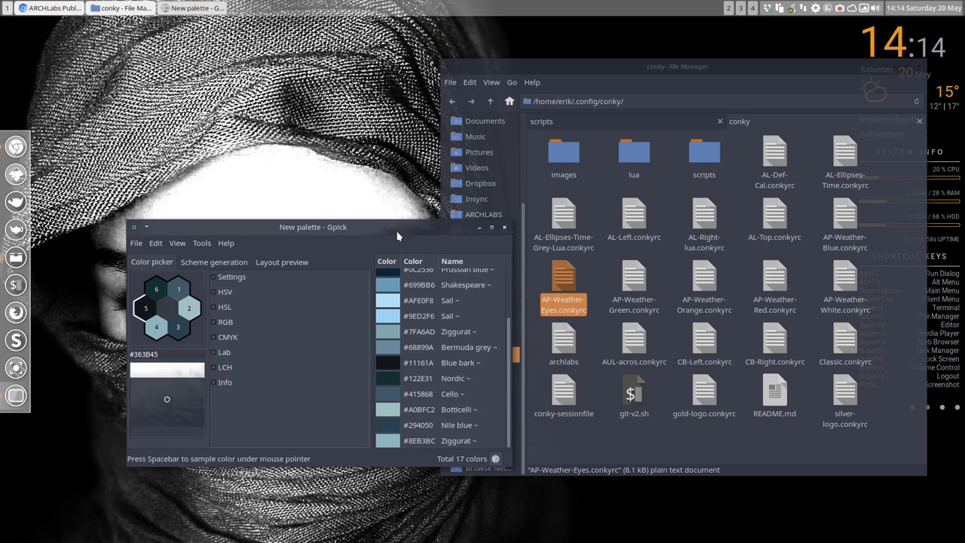
pyautogui.click(436, 409)
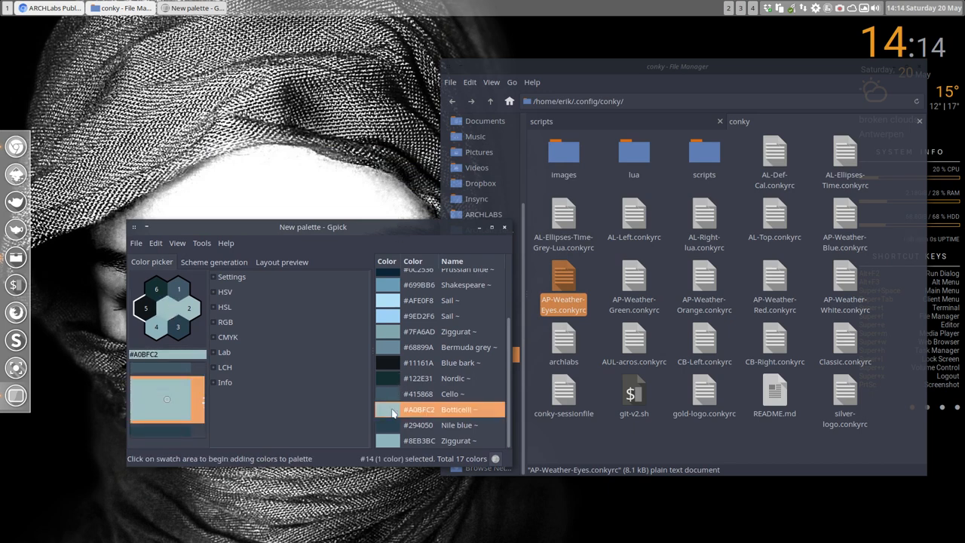
pyautogui.rightClick(435, 409)
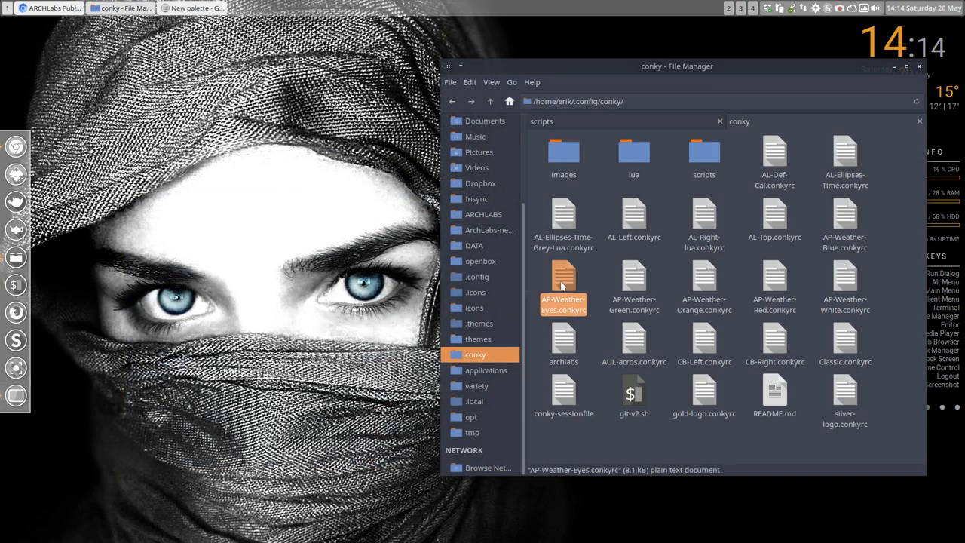
# - Open AP-Weather-Eyes.conkyrc in Geany, paste #A0BFC2 over color0's 5294e2, and save
pyautogui.doubleClick(563, 279)
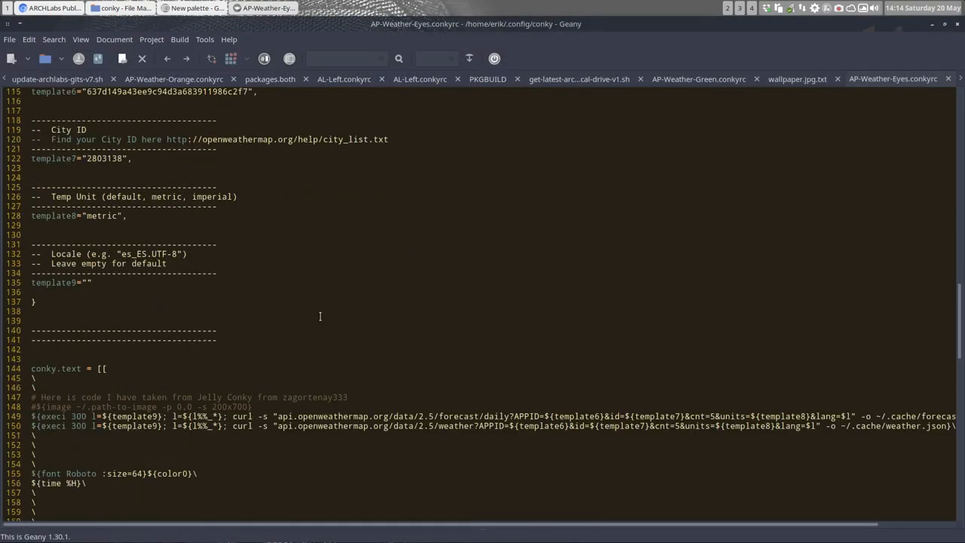
pyautogui.scroll(3)
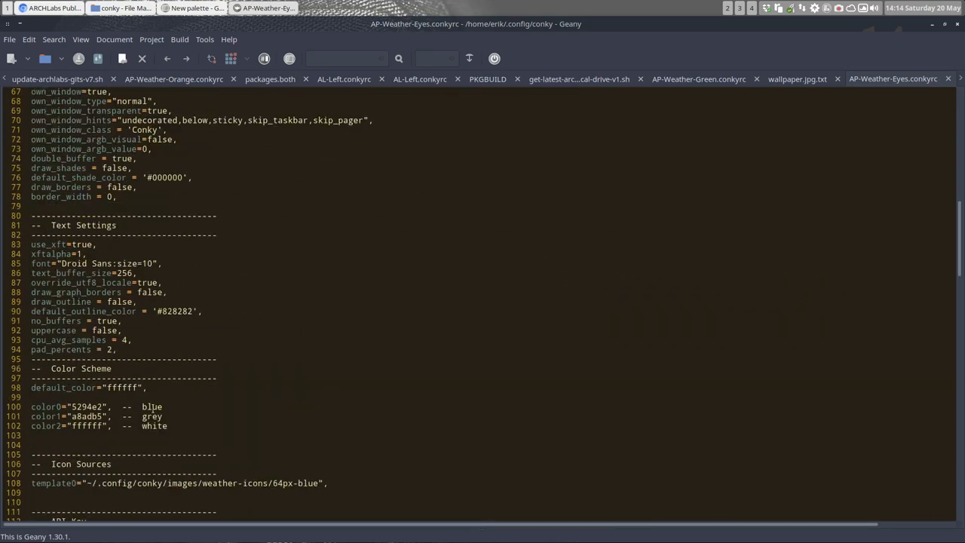
pyautogui.doubleClick(88, 406)
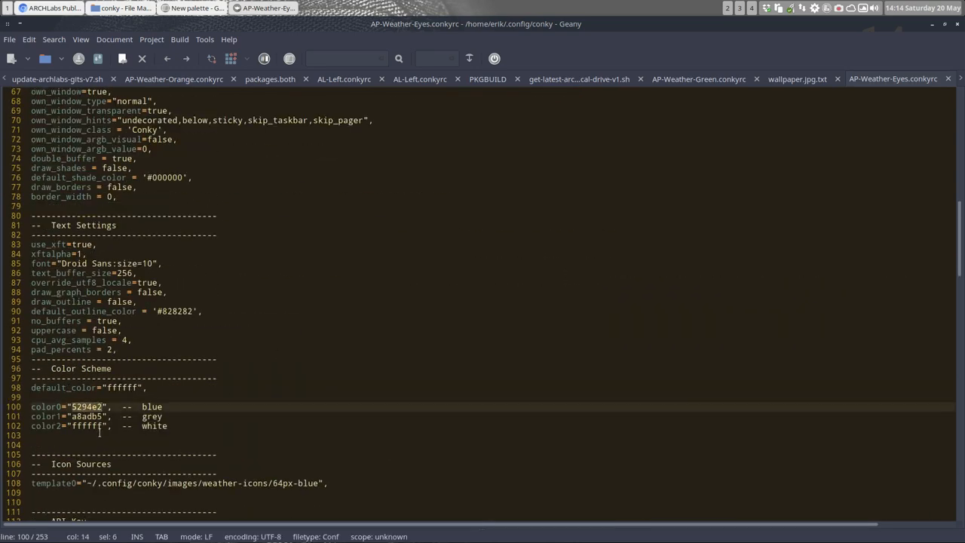
pyautogui.press('ctrl+v')
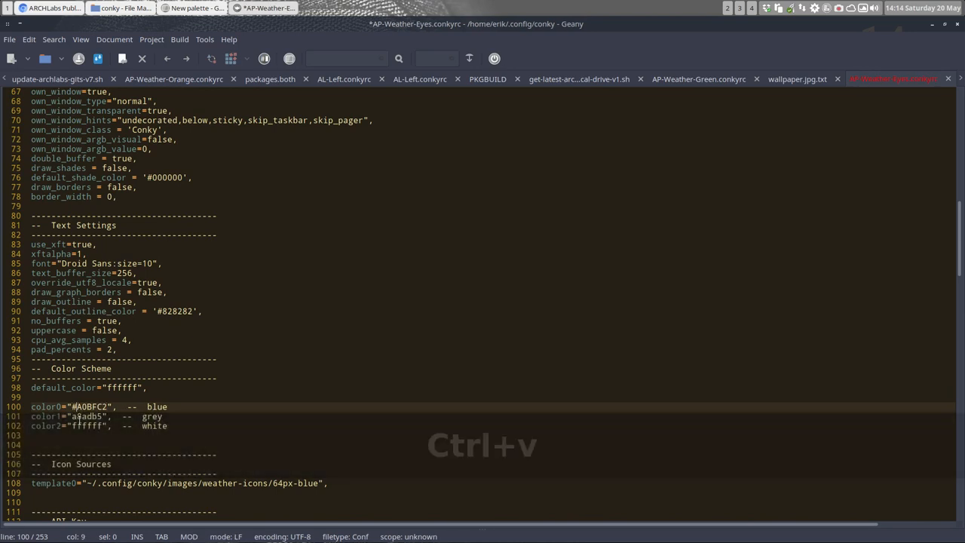
pyautogui.press('ctrl+s')
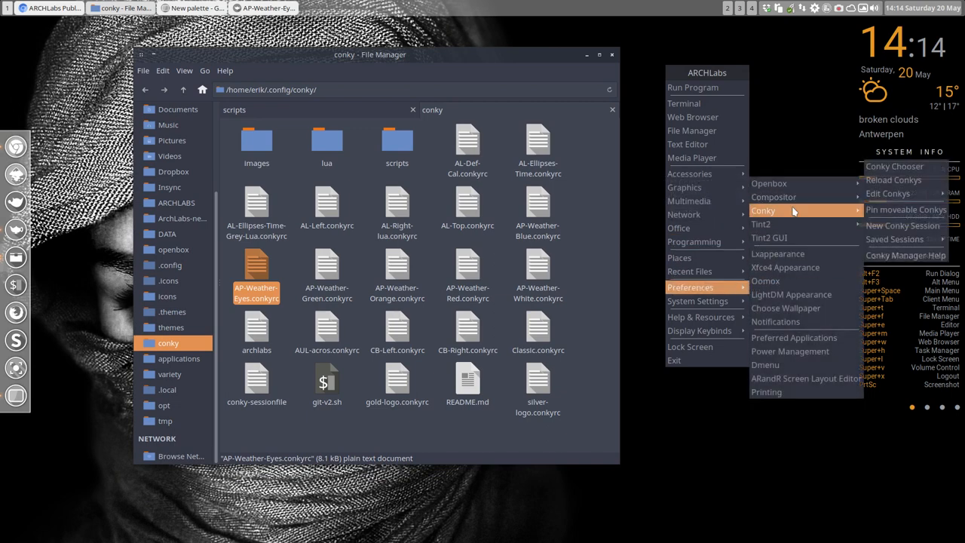
# - Choose which conkies run on the desktop from the ArchLabs Openbox menu
pyautogui.click(634, 310)
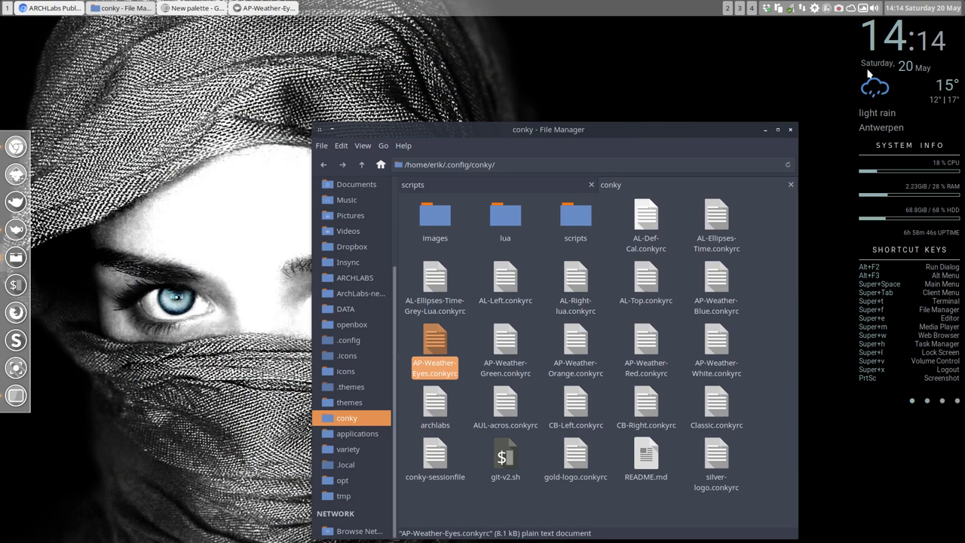
pyautogui.moveTo(894, 108)
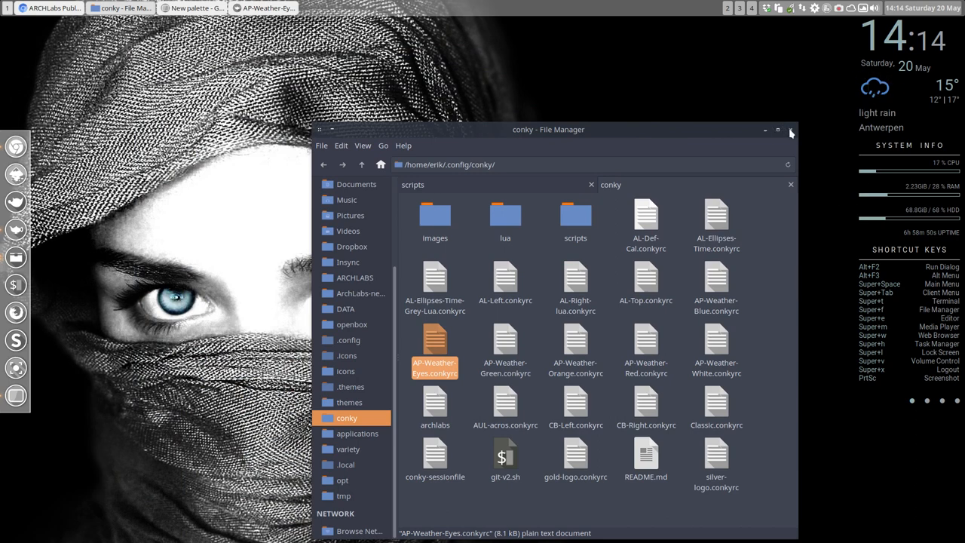
# - In images > weather-icons, copy 64px-blue, rename the copy 64px-eyes, and open it
pyautogui.doubleClick(435, 218)
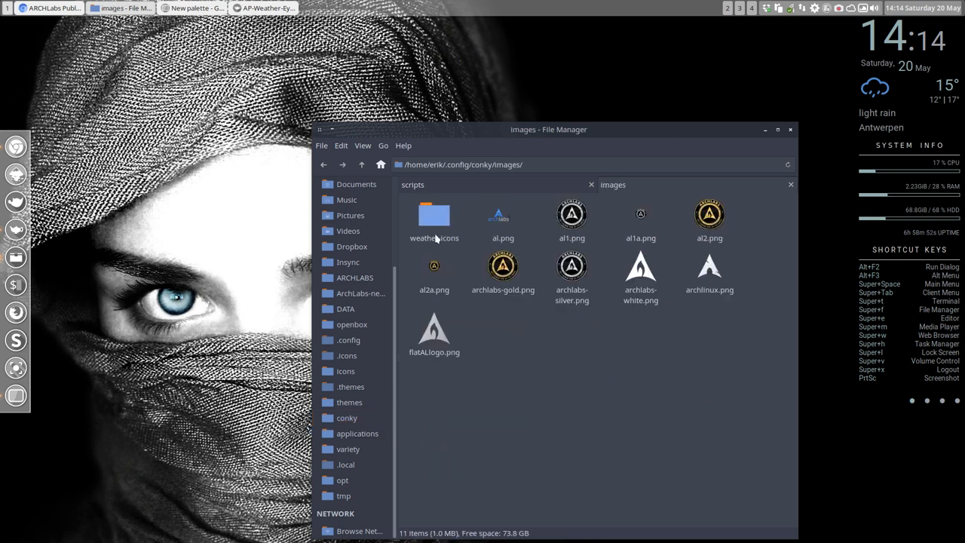
pyautogui.doubleClick(433, 219)
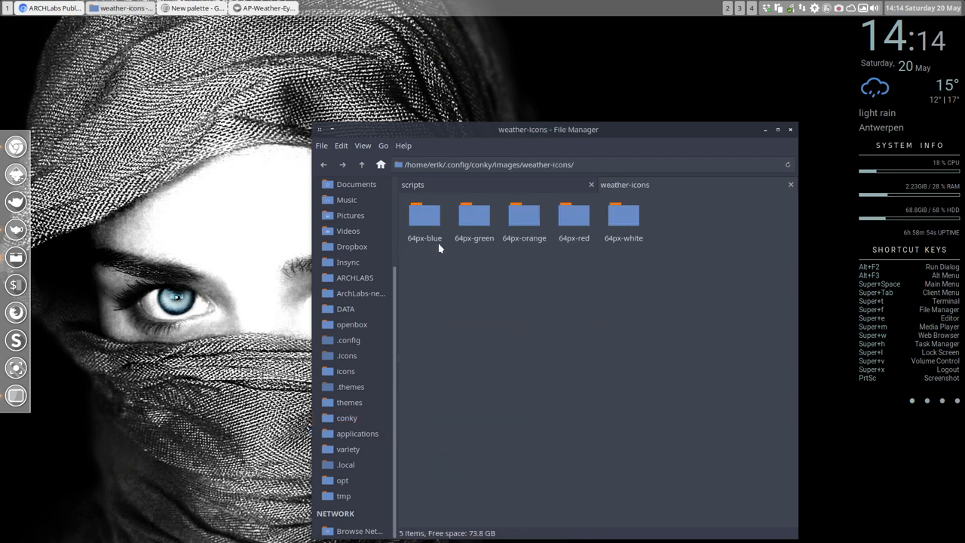
pyautogui.press('ctrl+v')
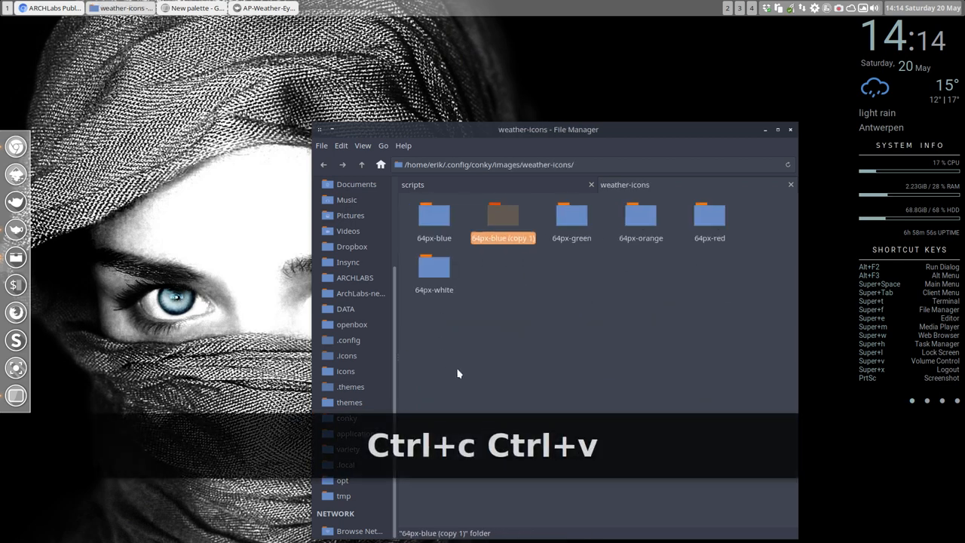
pyautogui.press('F2')
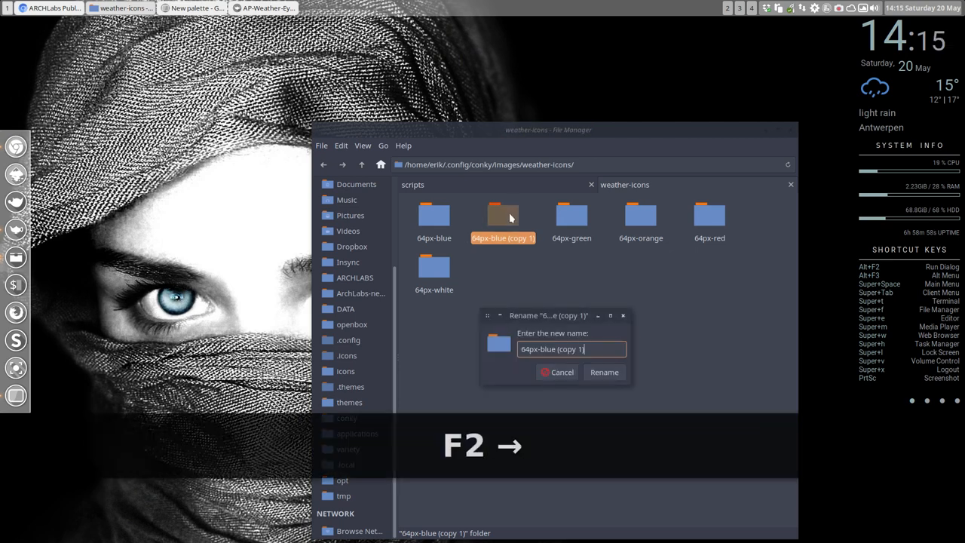
pyautogui.press('BackSpace')
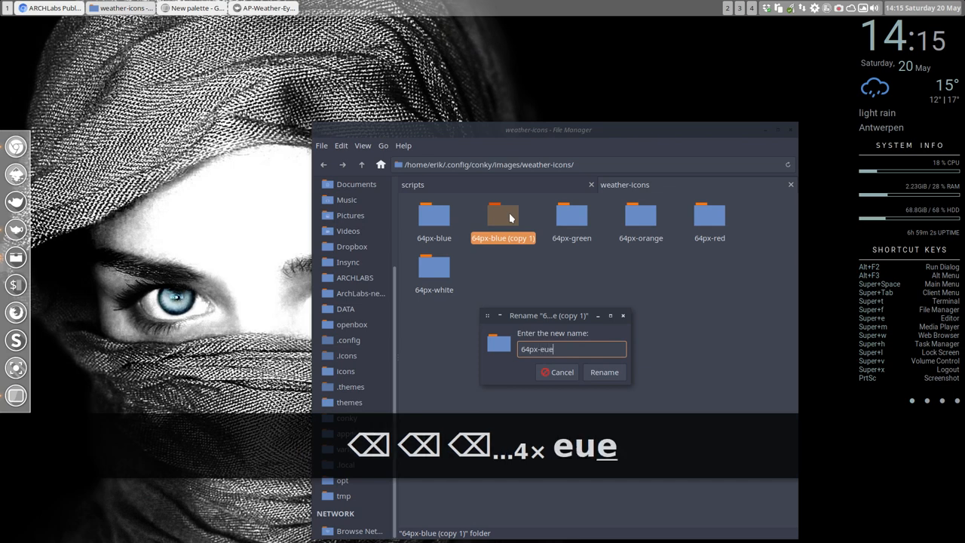
pyautogui.write('yes')
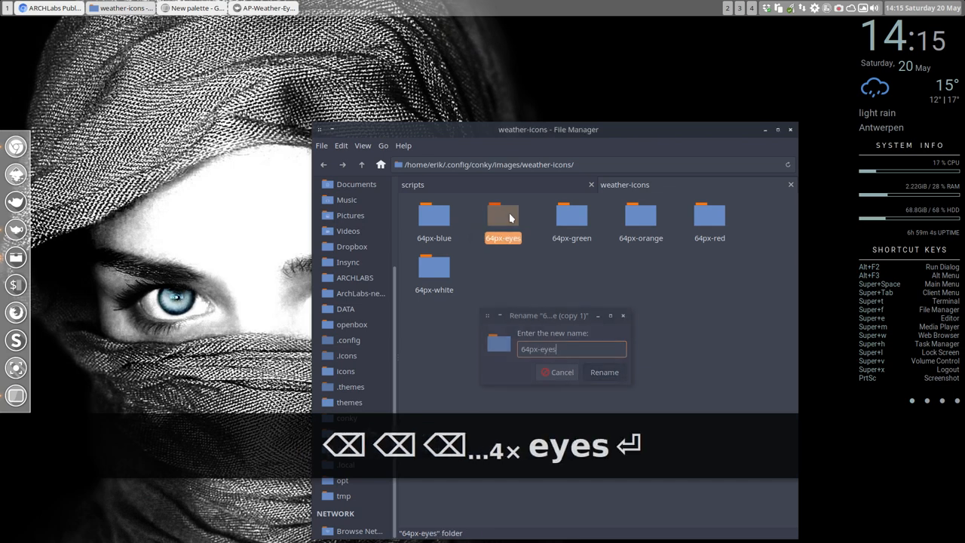
pyautogui.click(604, 372)
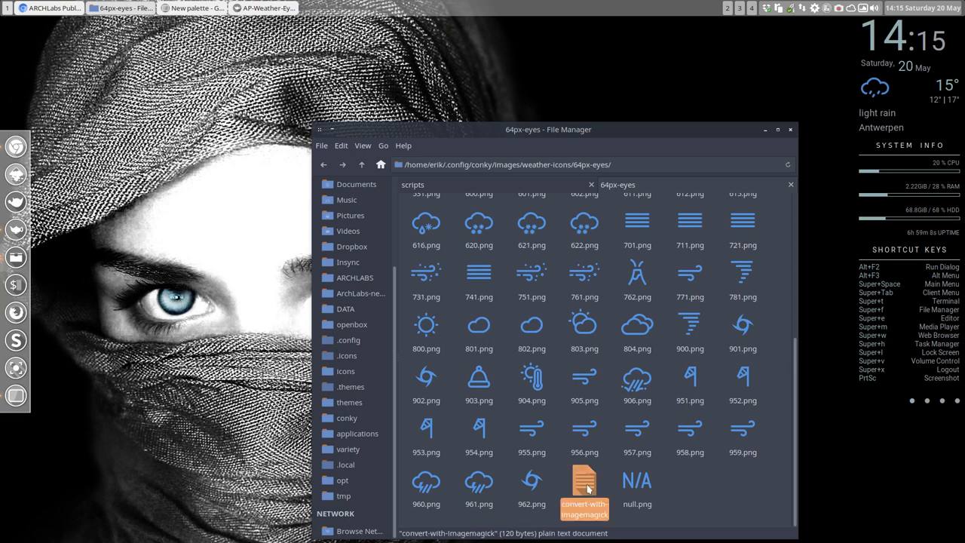
# - Rename the conversion file convert-with-imagemagick.sh and make it executable in Properties
pyautogui.rightClick(586, 487)
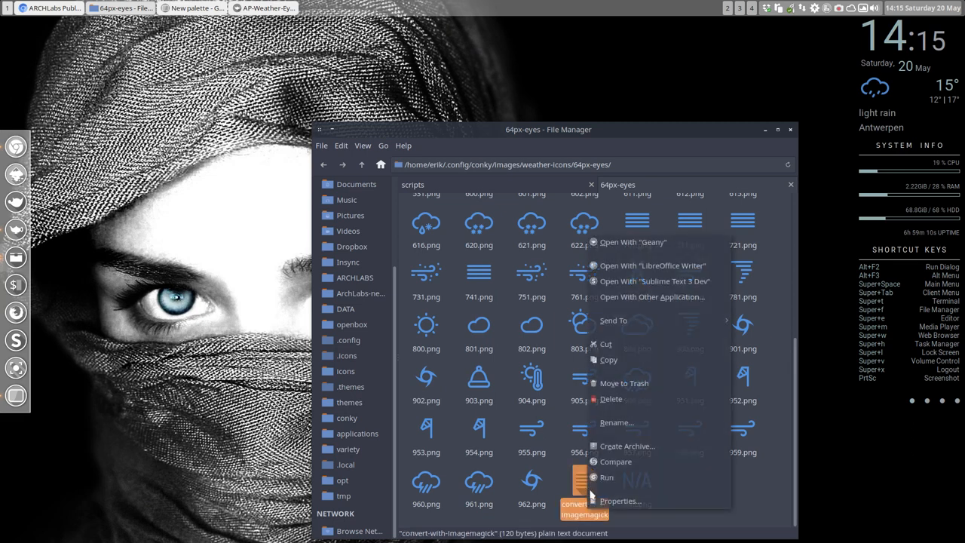
pyautogui.moveTo(635, 502)
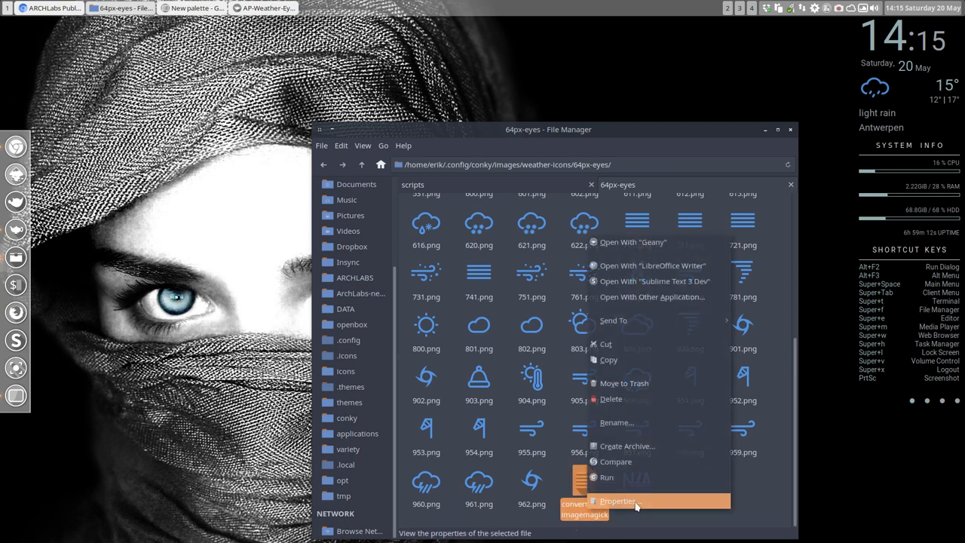
pyautogui.click(617, 501)
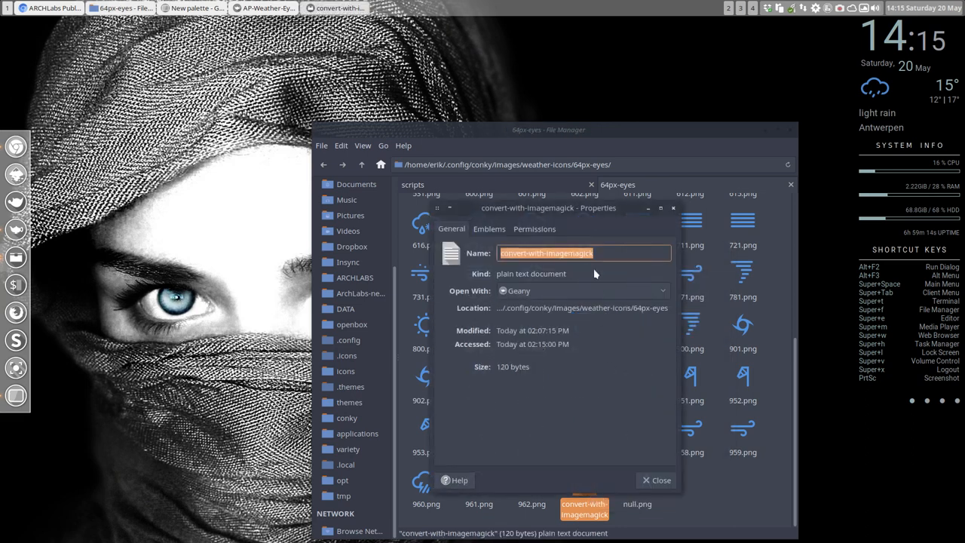
pyautogui.click(533, 228)
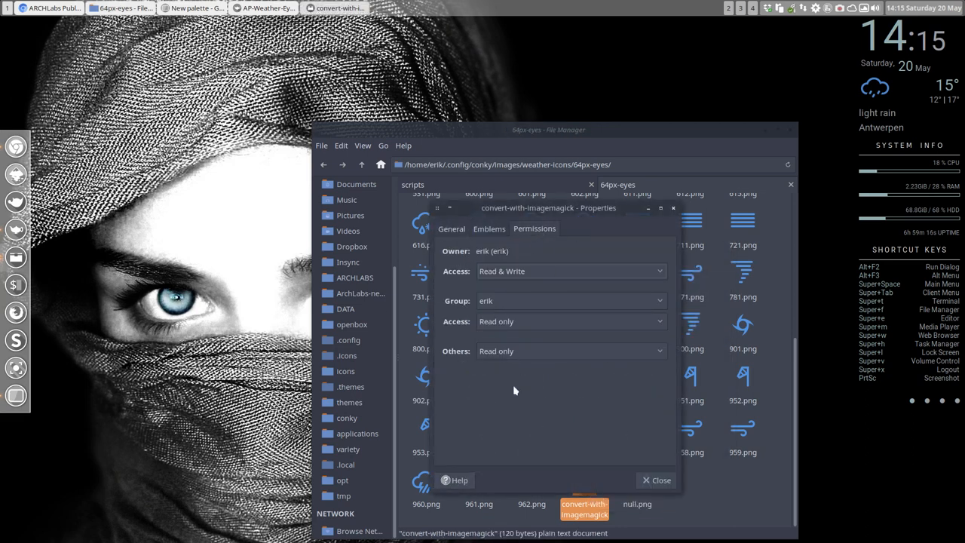
pyautogui.moveTo(673, 531)
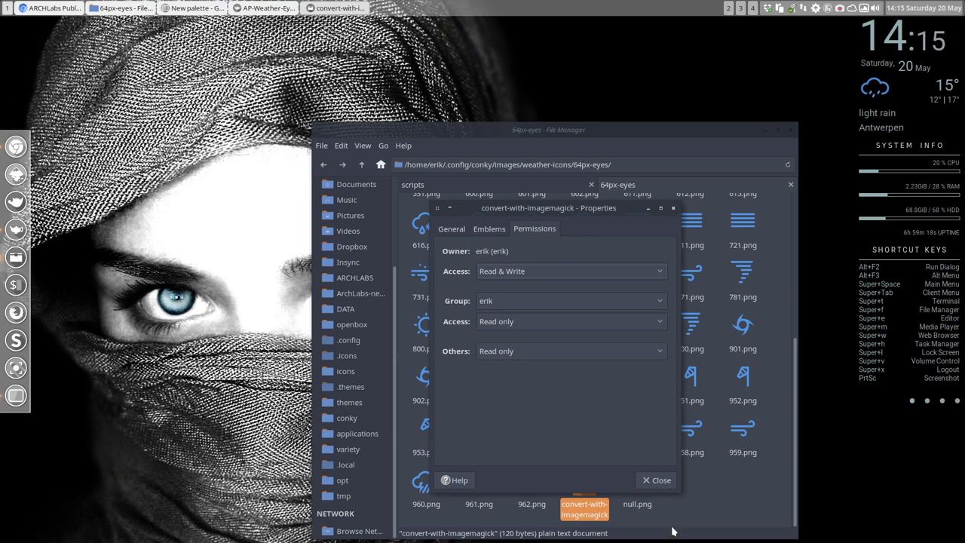
pyautogui.click(655, 479)
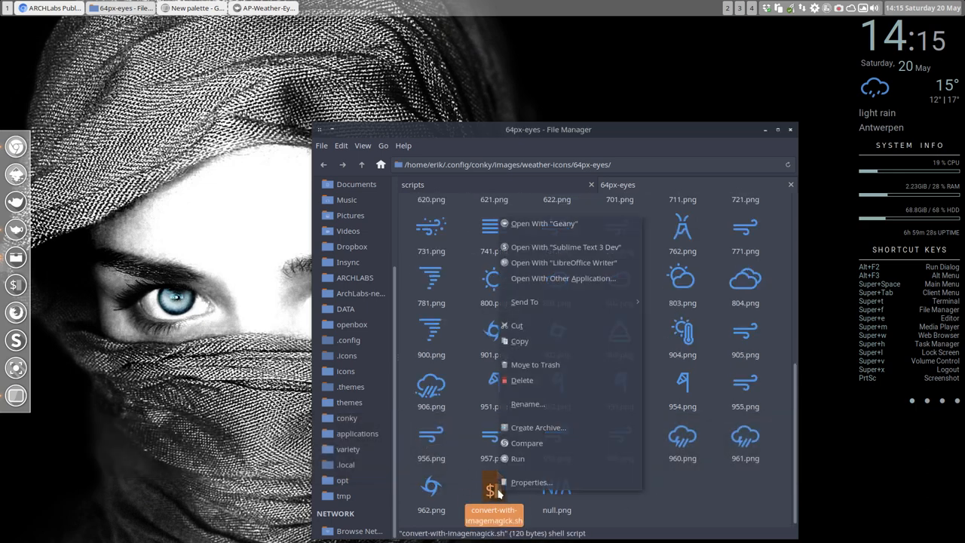
pyautogui.click(533, 482)
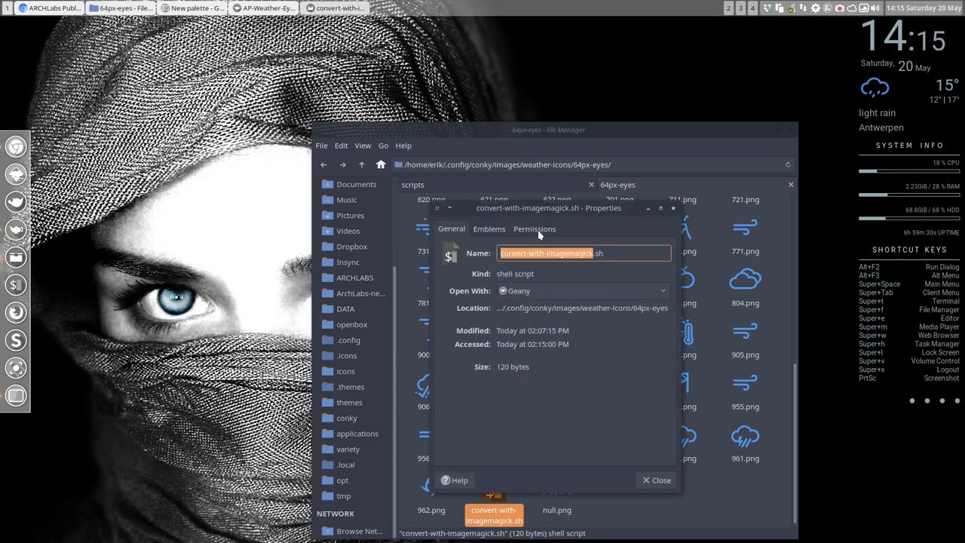
pyautogui.click(534, 229)
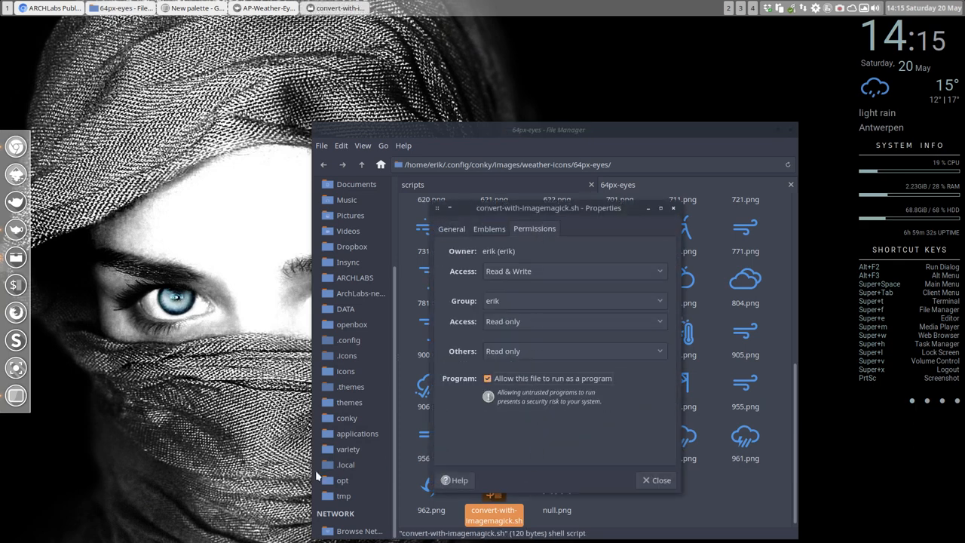
pyautogui.moveTo(599, 382)
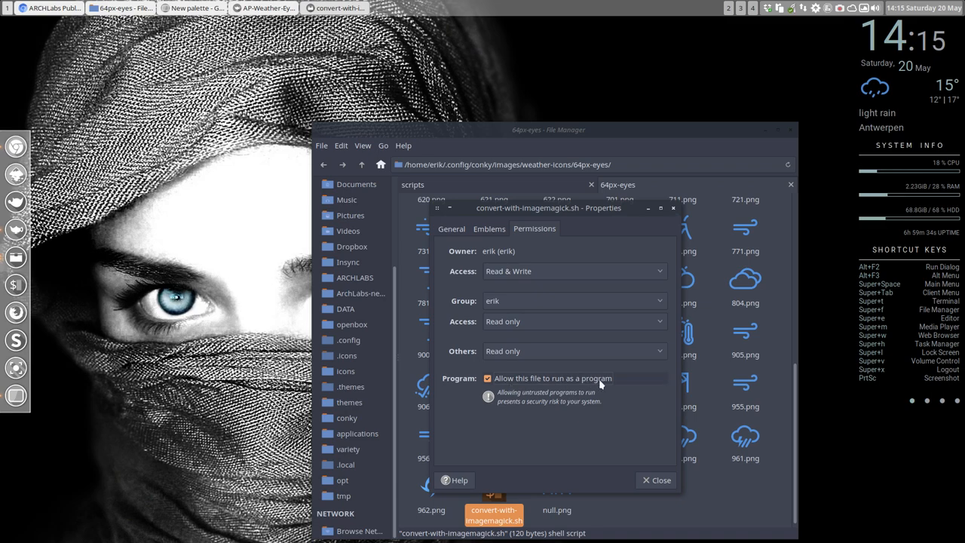
pyautogui.click(656, 480)
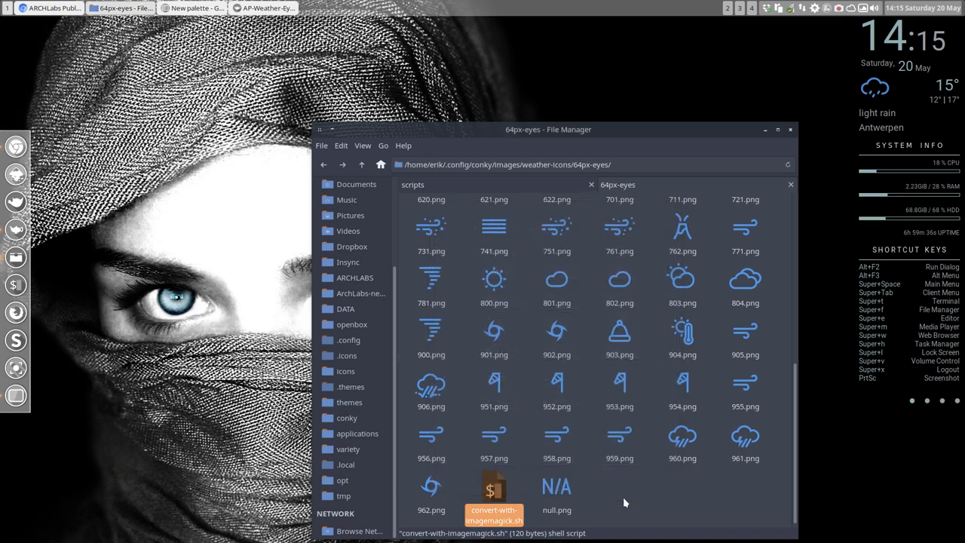
# - Replace the script's fill colour #5294e2 with Gpick's Botticelli #A0BFC2 and save
pyautogui.doubleClick(494, 490)
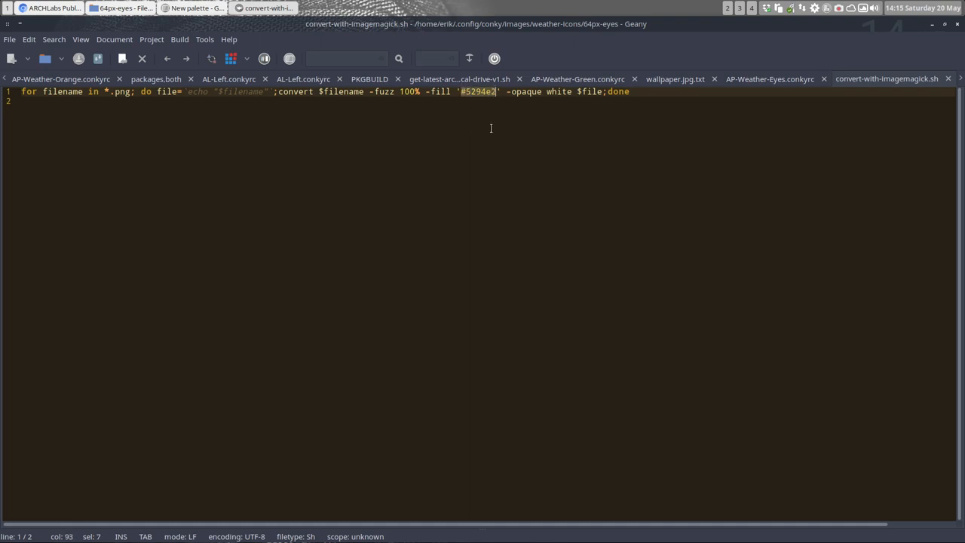
pyautogui.press('ctrl+v')
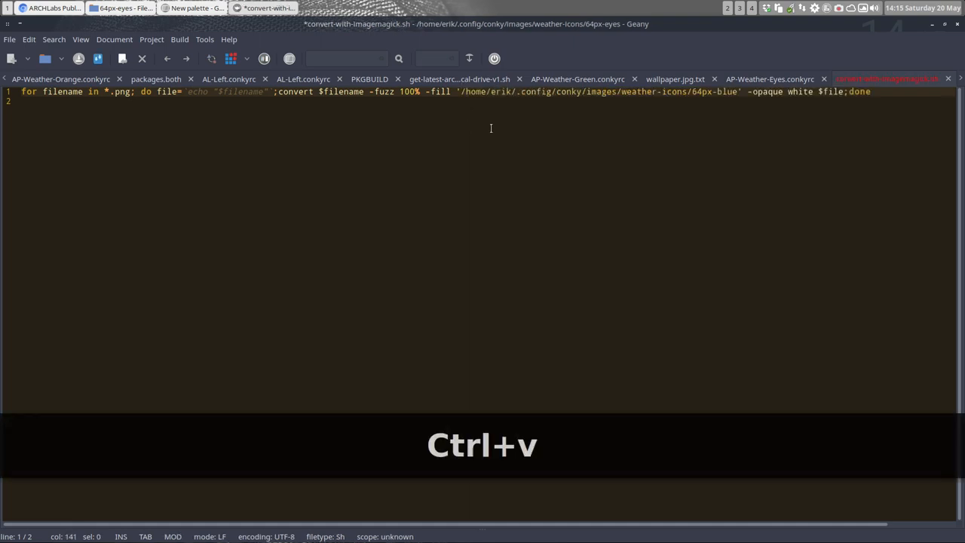
pyautogui.press('ctrl+z')
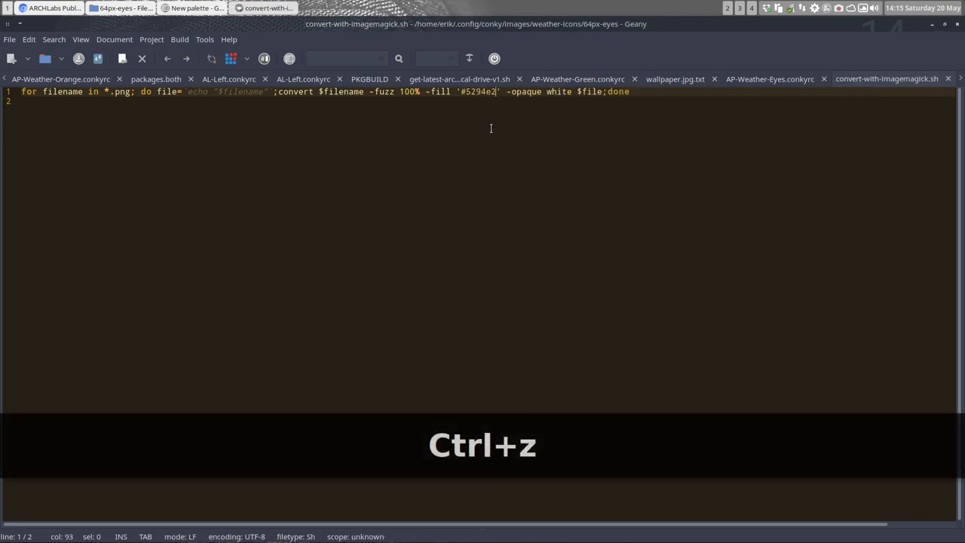
pyautogui.press('ctrl+z')
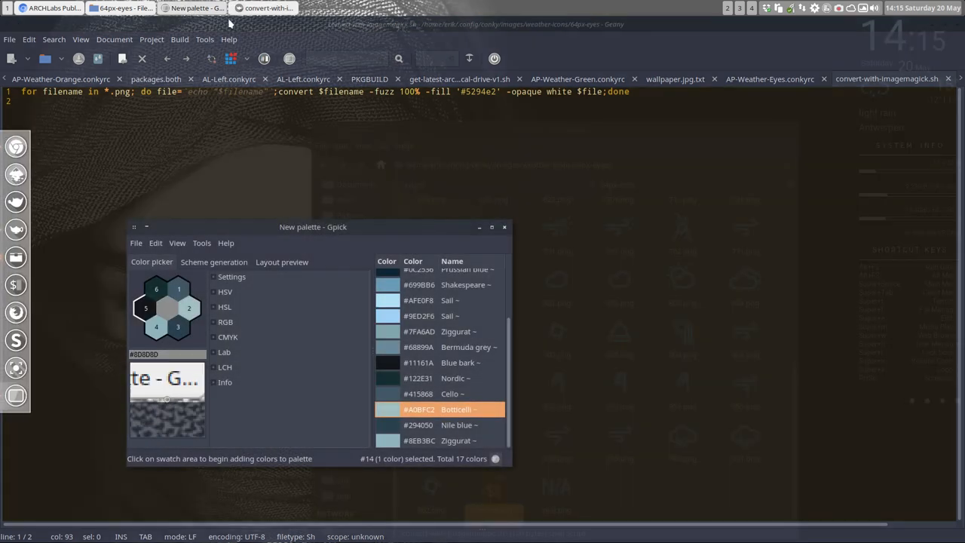
pyautogui.rightClick(452, 409)
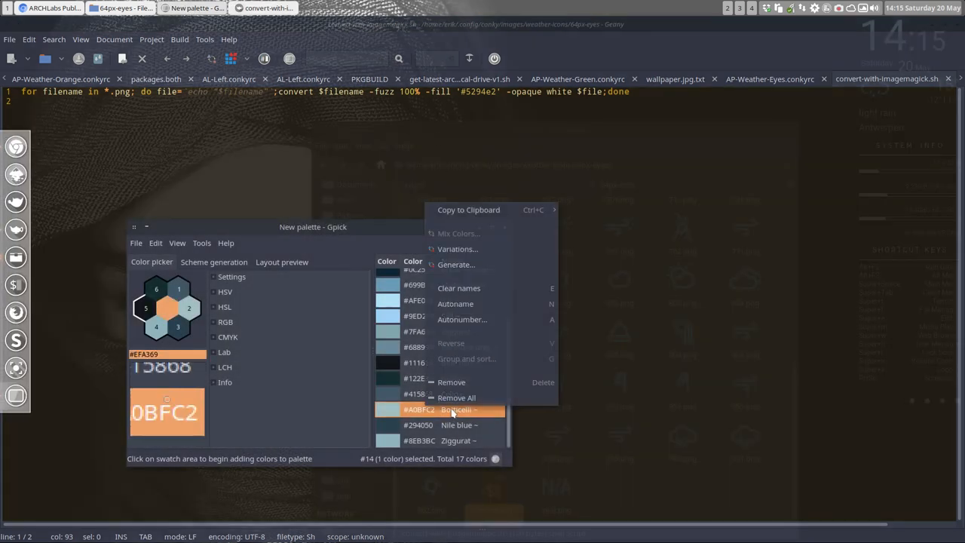
pyautogui.click(467, 209)
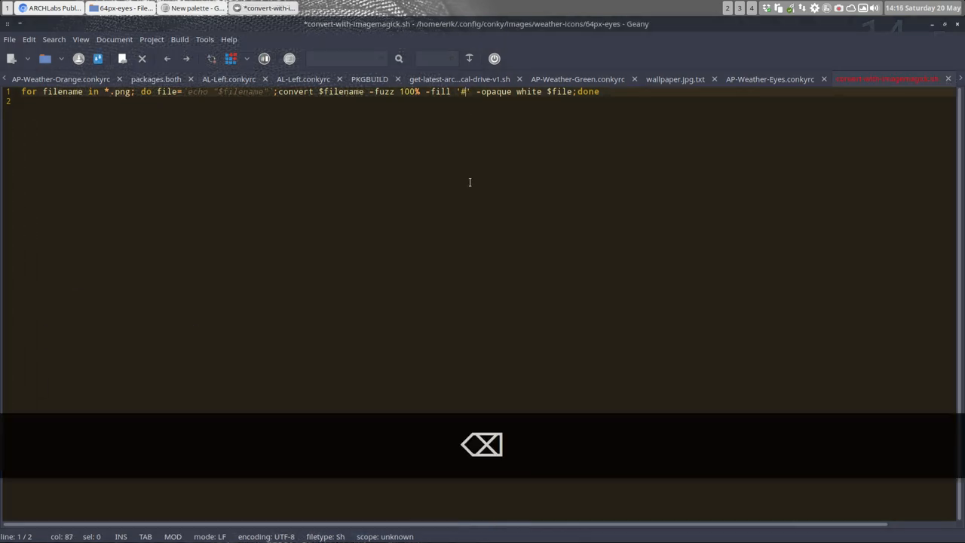
pyautogui.press('ctrl+v')
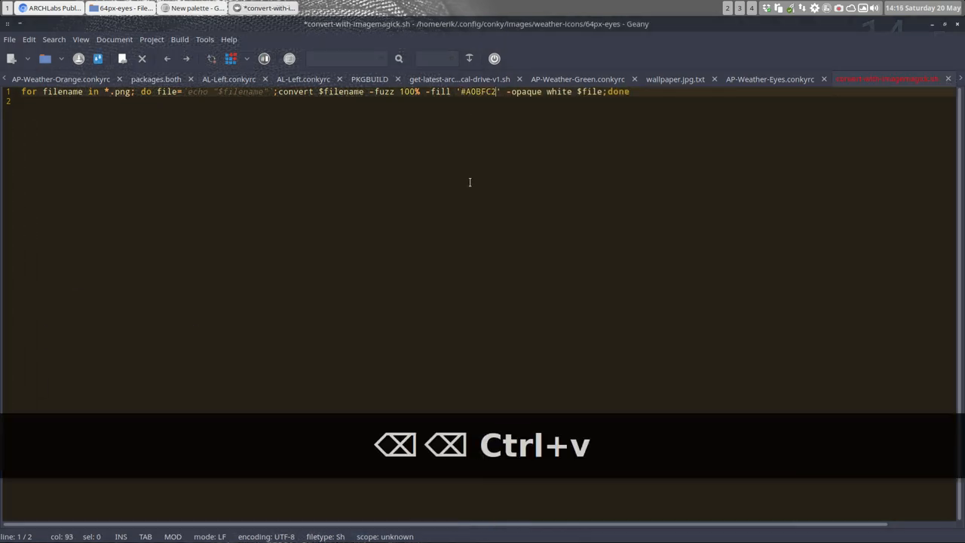
pyautogui.press('ctrl+s')
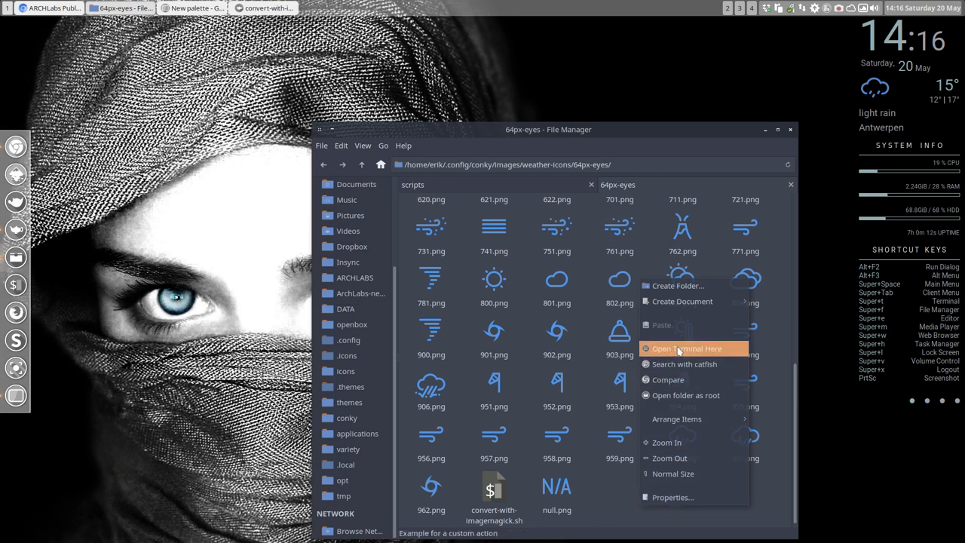
# - Run ./convert-with-imagemagick.sh in a terminal in 64px-eyes, then close it
pyautogui.click(683, 348)
pyautogui.write('./convert-with-imagemagick.sh')
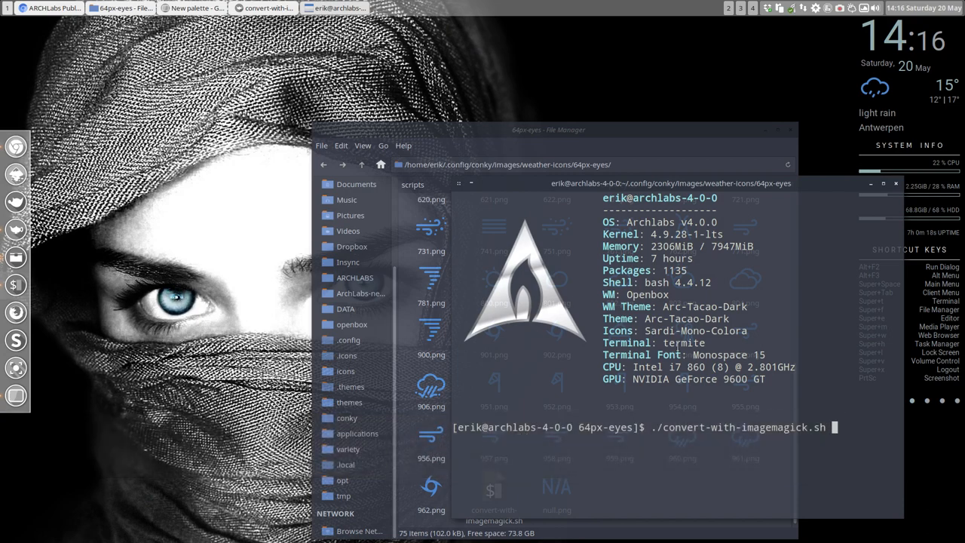
pyautogui.press('Return')
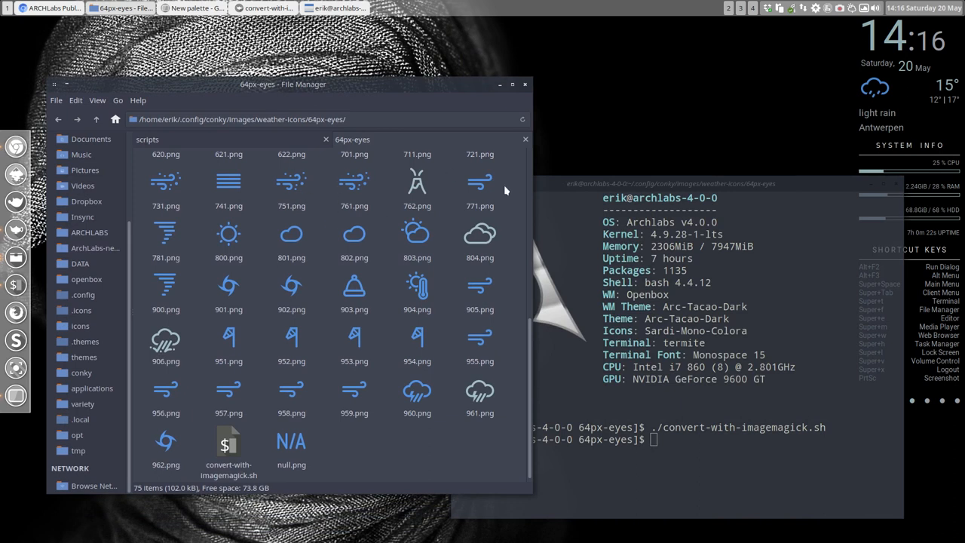
pyautogui.moveTo(416, 453)
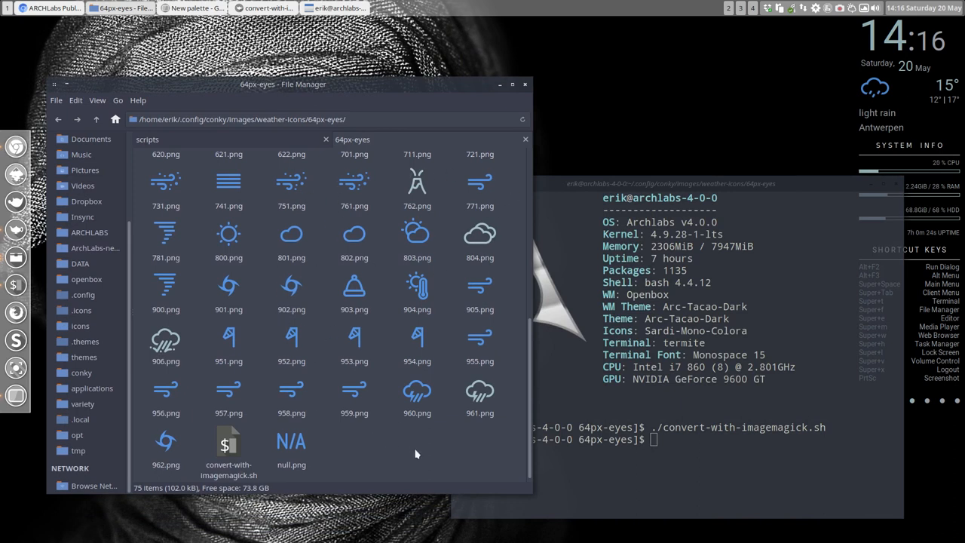
pyautogui.press('F5')
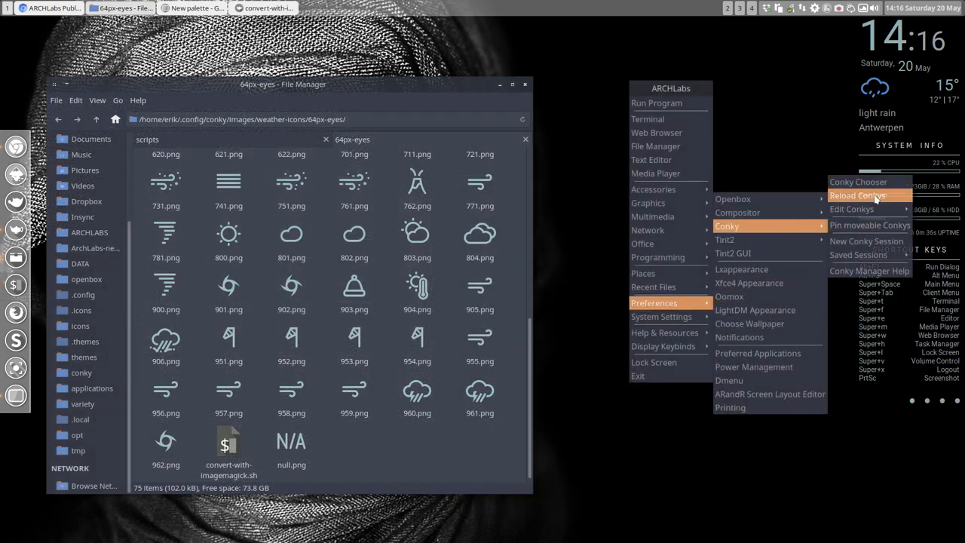
# - Reload Conkys, confirm killing the running conkys, and return to weather-icons
pyautogui.click(857, 195)
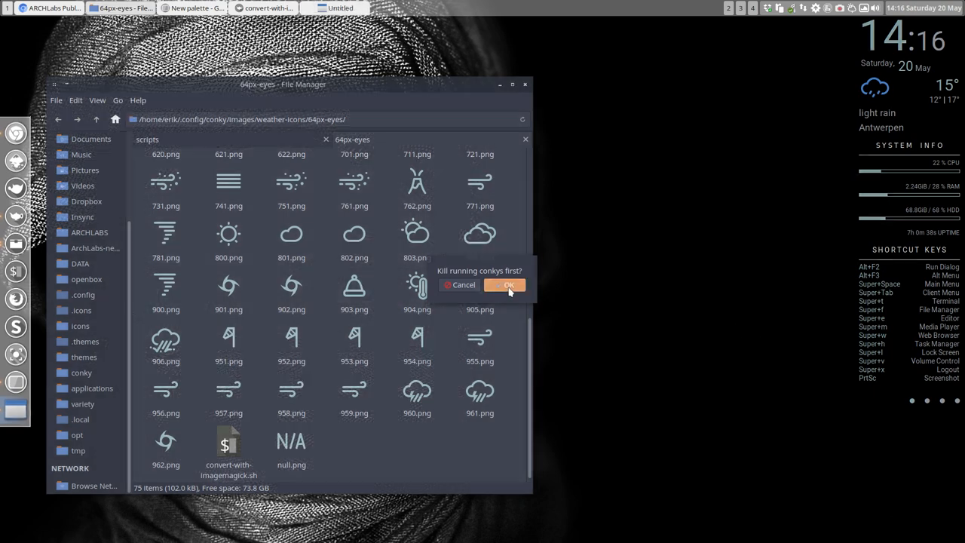
pyautogui.click(504, 285)
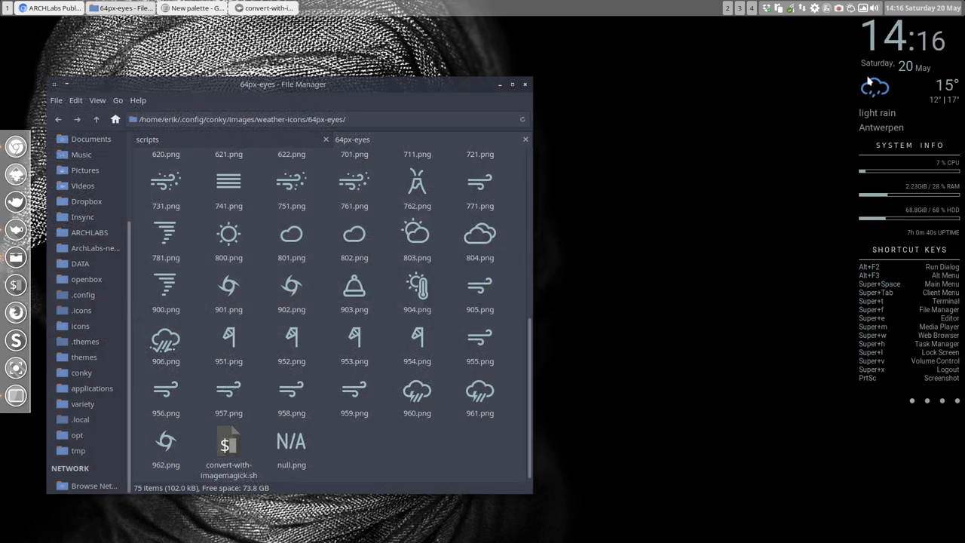
pyautogui.moveTo(858, 119)
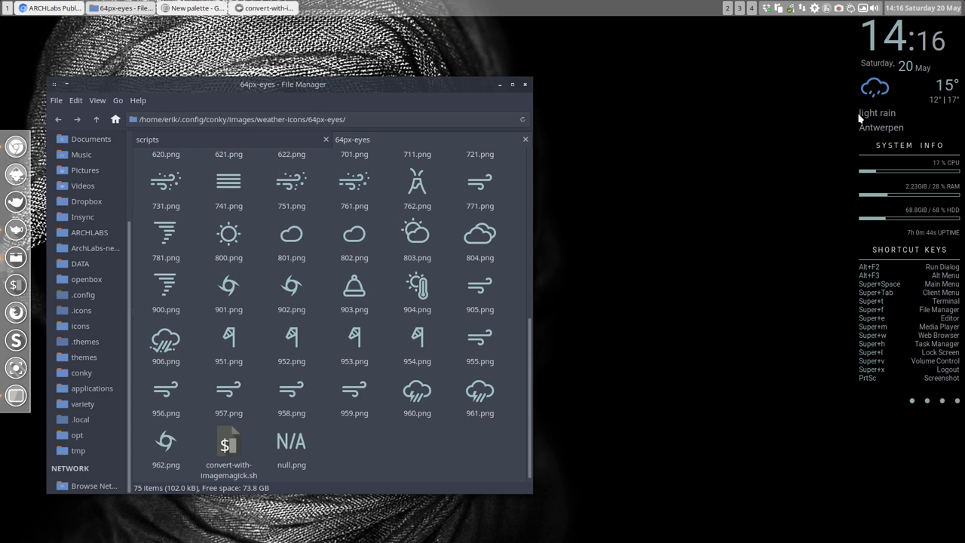
pyautogui.click(97, 119)
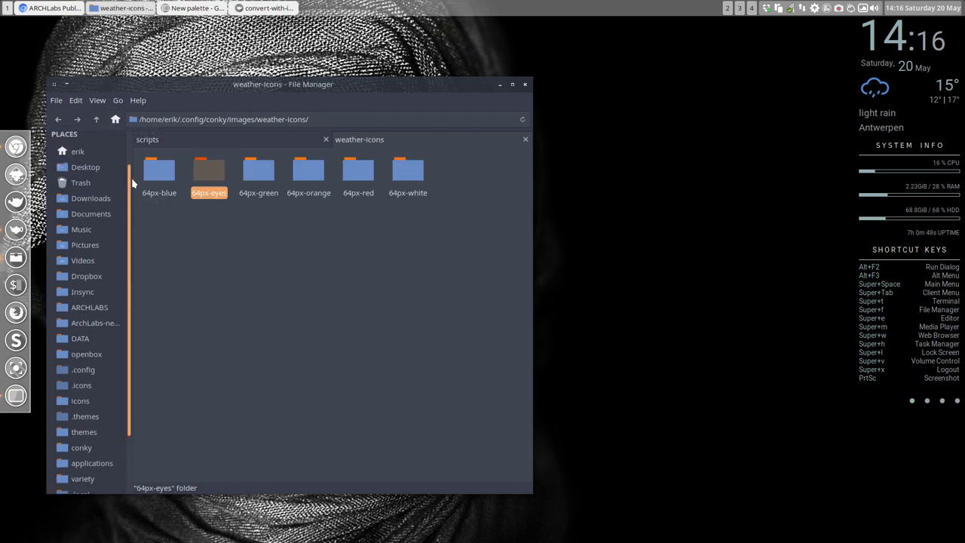
# - Remove current.png from ~/.cache, reload conkys, and check the regenerated current.png
pyautogui.click(77, 191)
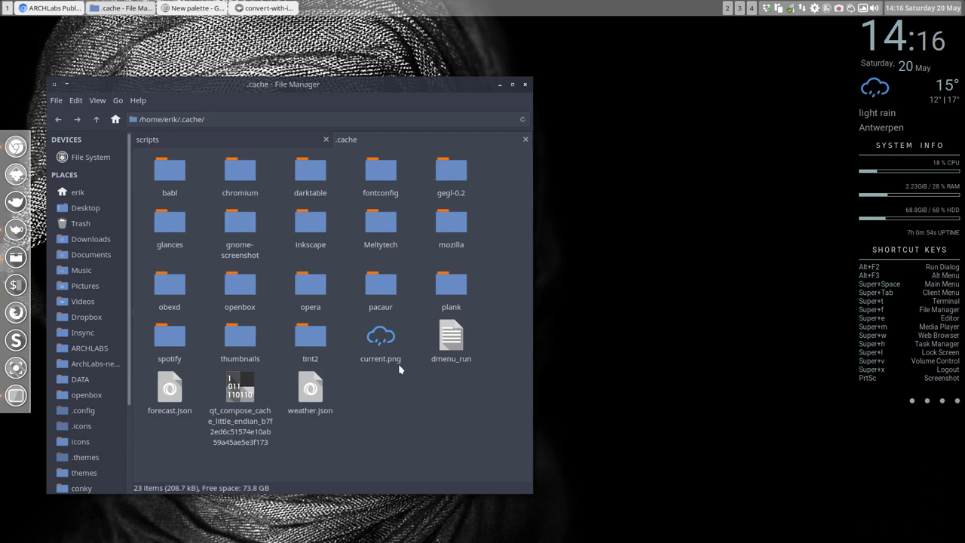
pyautogui.click(380, 336)
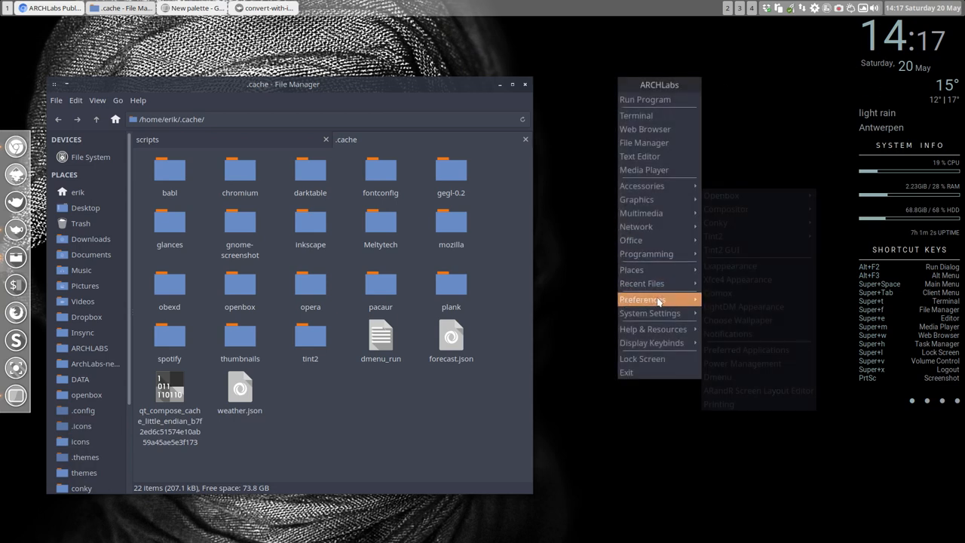
pyautogui.moveTo(715, 223)
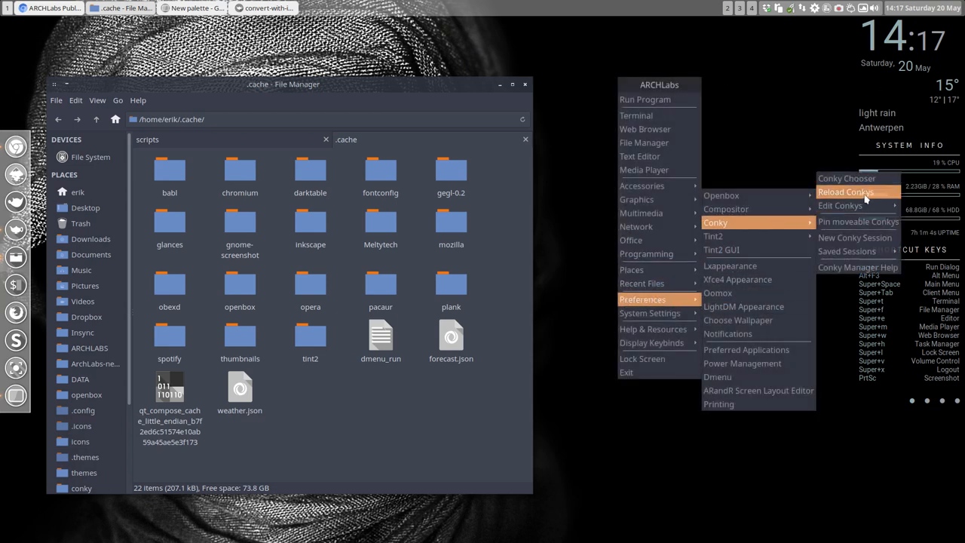
pyautogui.click(846, 191)
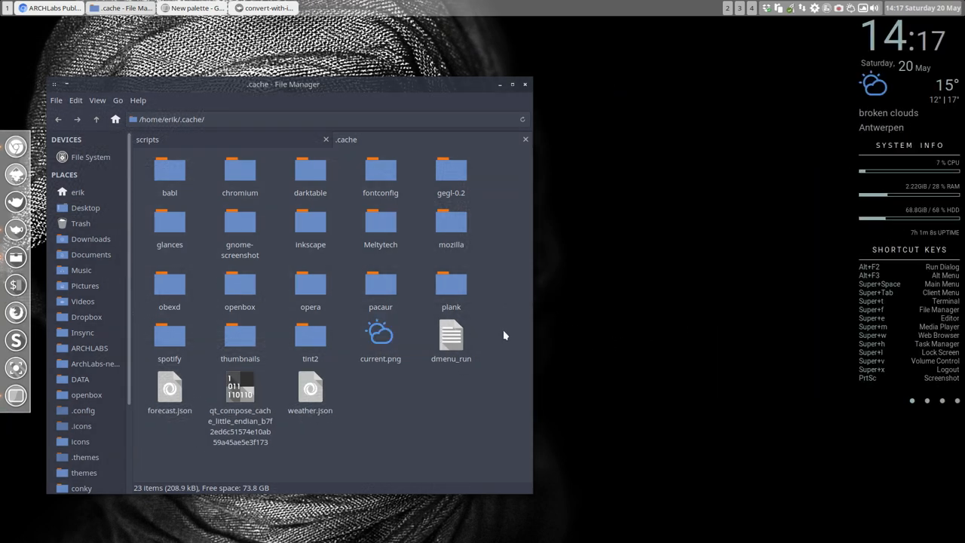
pyautogui.click(380, 334)
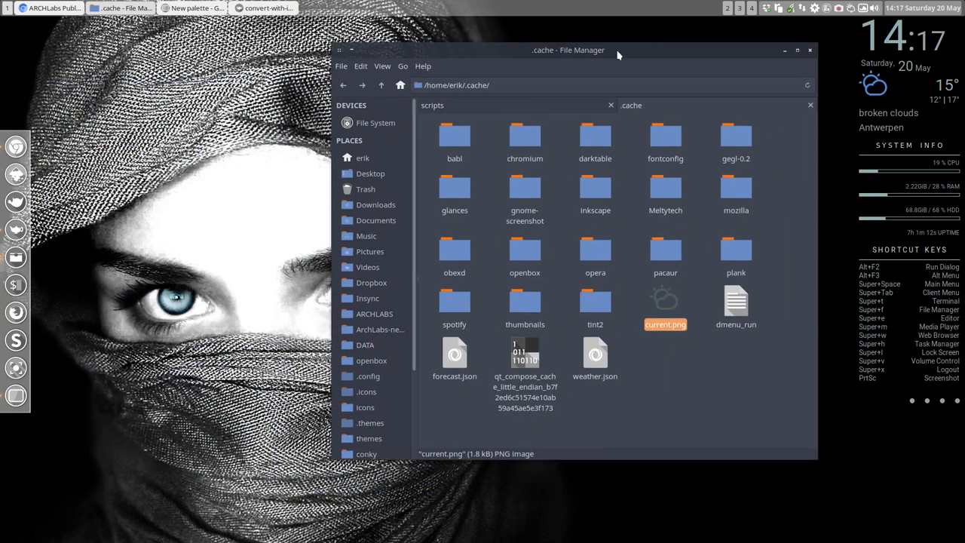
pyautogui.click(433, 104)
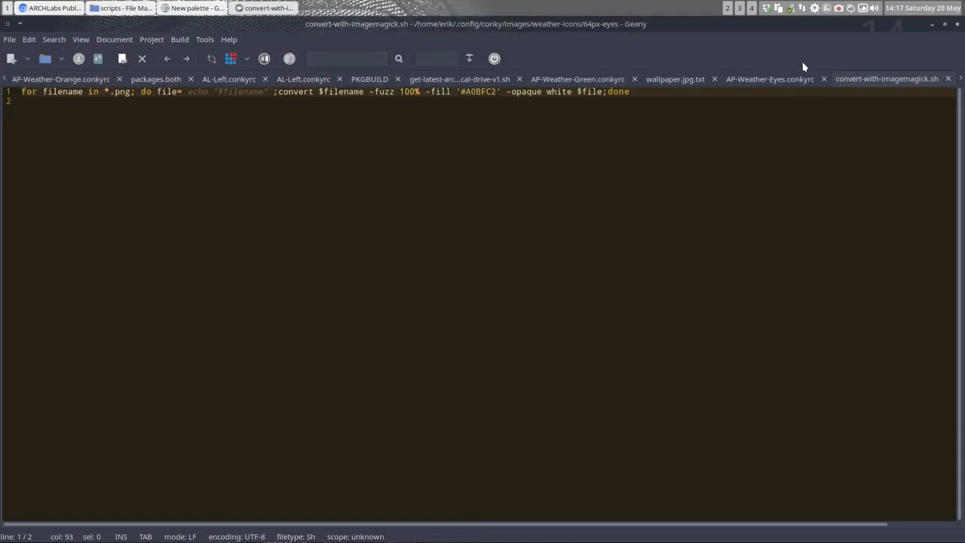
# - Switch back to Thunar, showing the ~/.config/conky folder with AP-Weather-Eyes.conkyrc
pyautogui.click(10, 39)
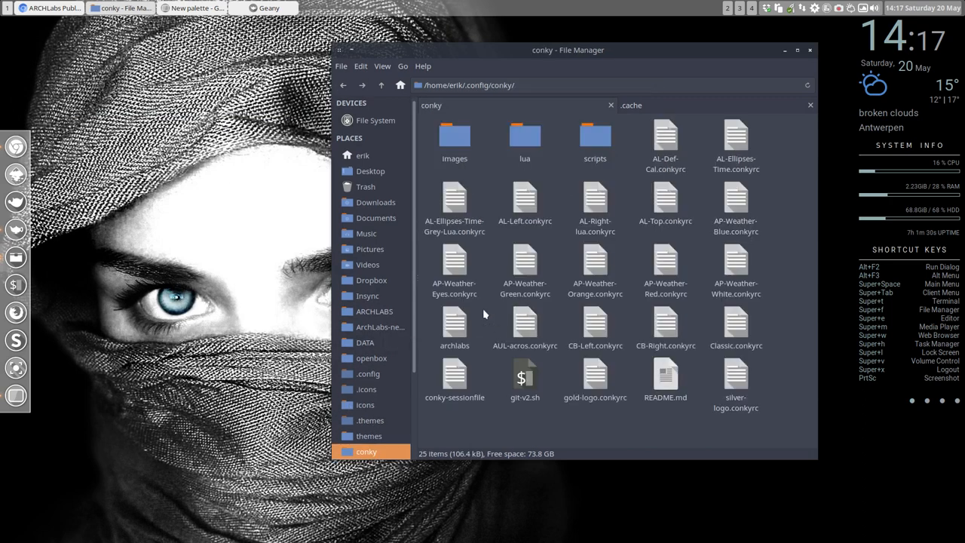
# - Append '-eyes' to the template0 icon path in AP-Weather-Eyes.conkyrc and save it
pyautogui.doubleClick(454, 271)
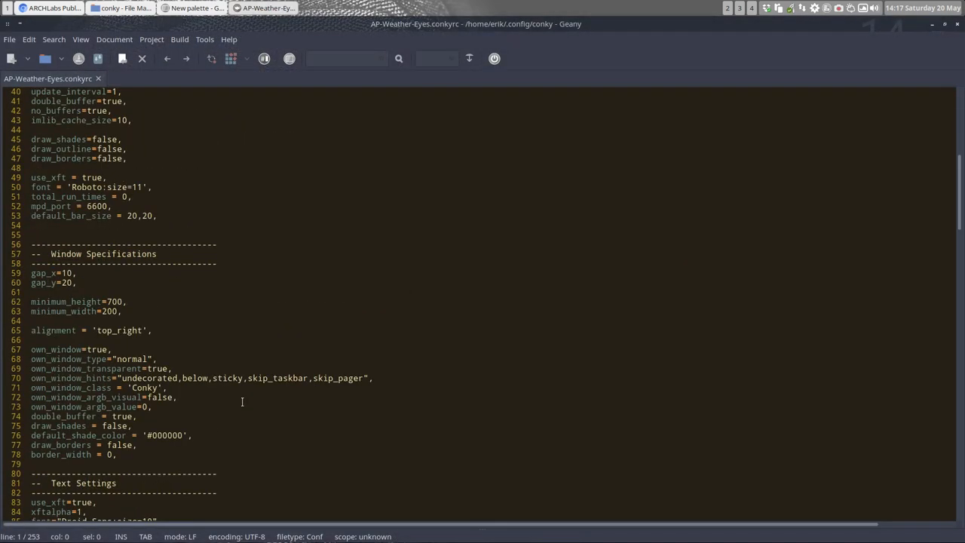
pyautogui.scroll(-3)
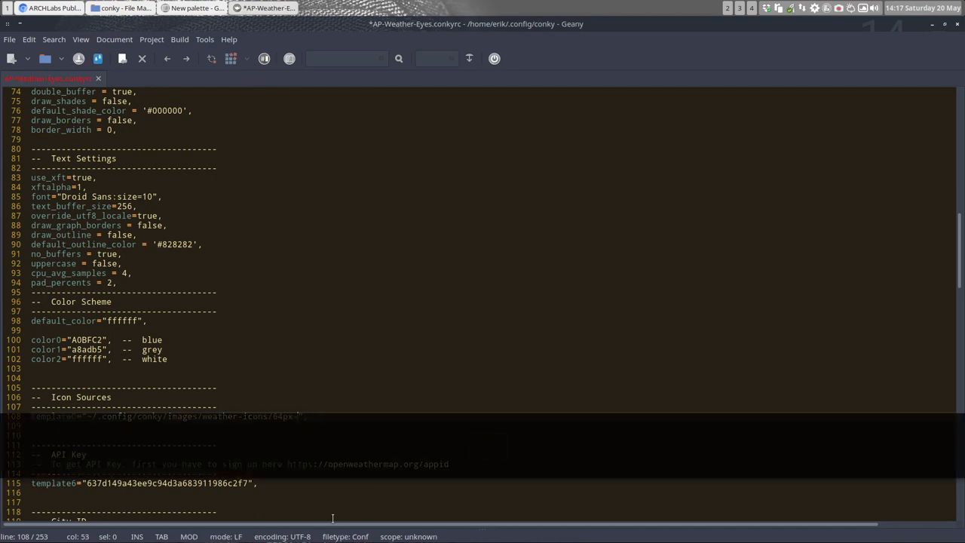
pyautogui.write('-eyes')
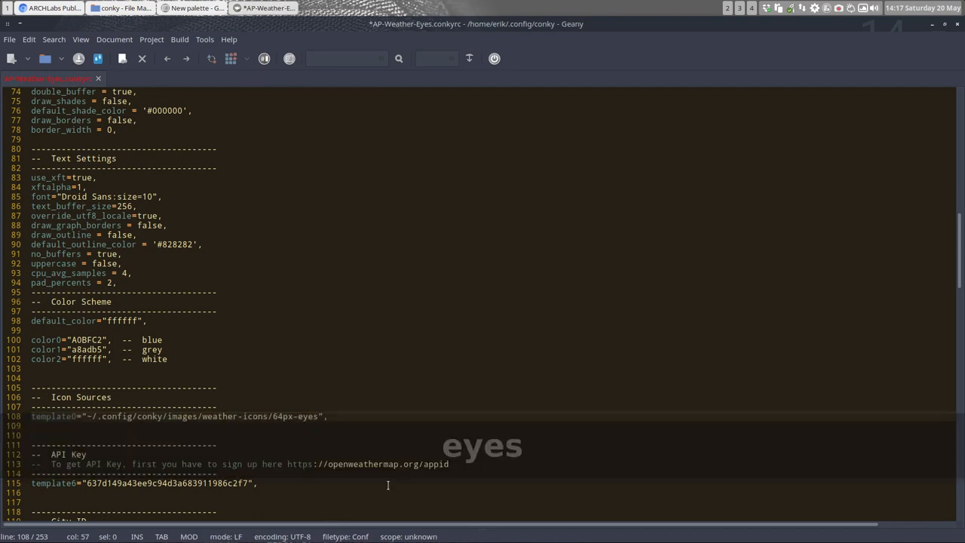
pyautogui.press('ctrl+s')
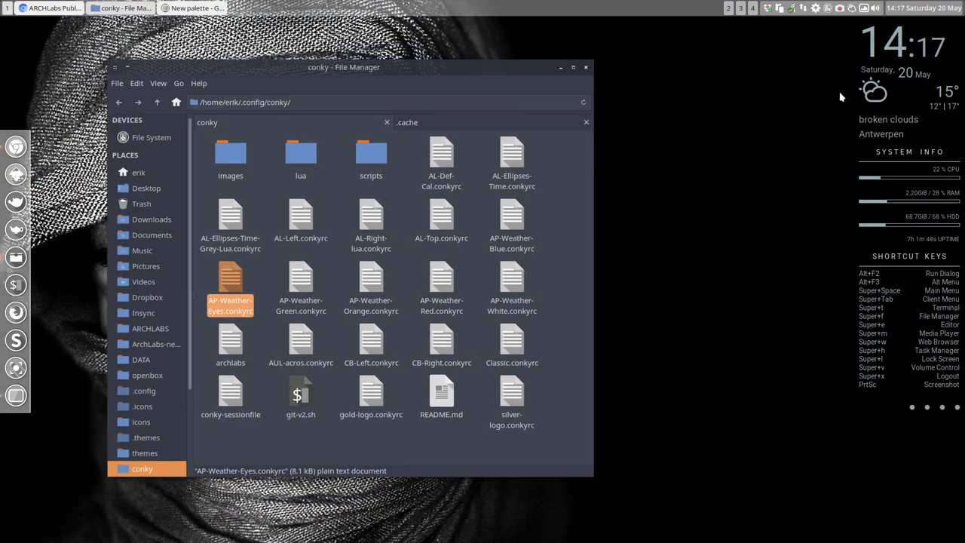
pyautogui.moveTo(214, 181)
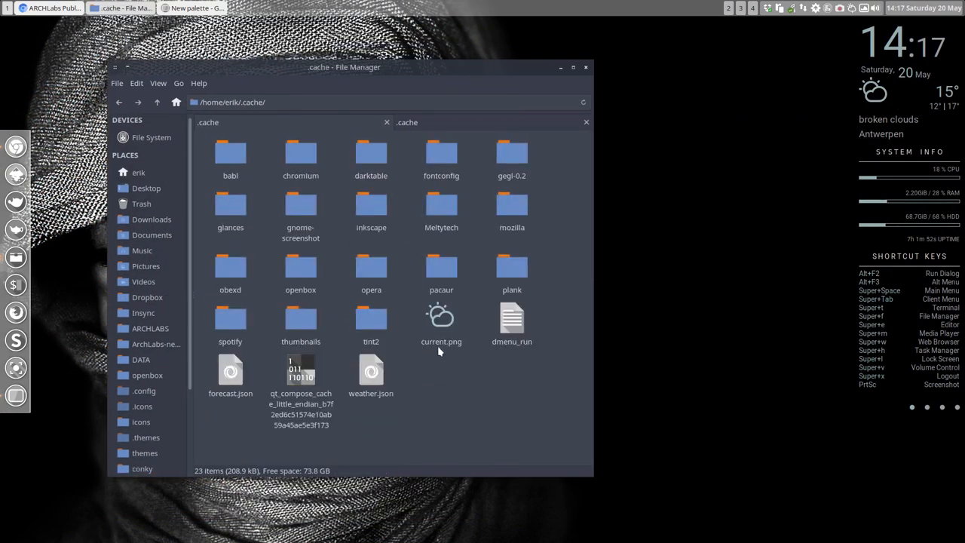
# - Close the Thunar window to reveal the desktop weather conky
pyautogui.click(441, 319)
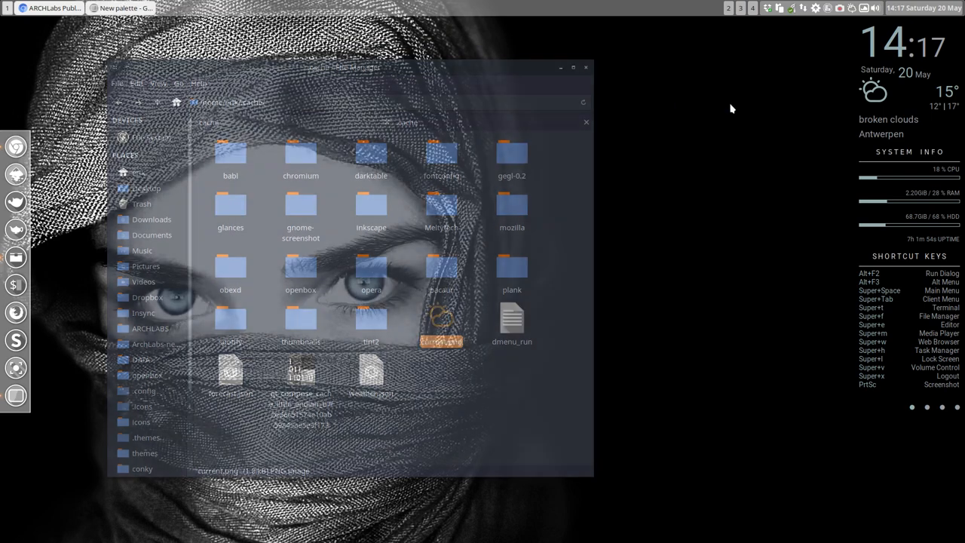
pyautogui.click(586, 68)
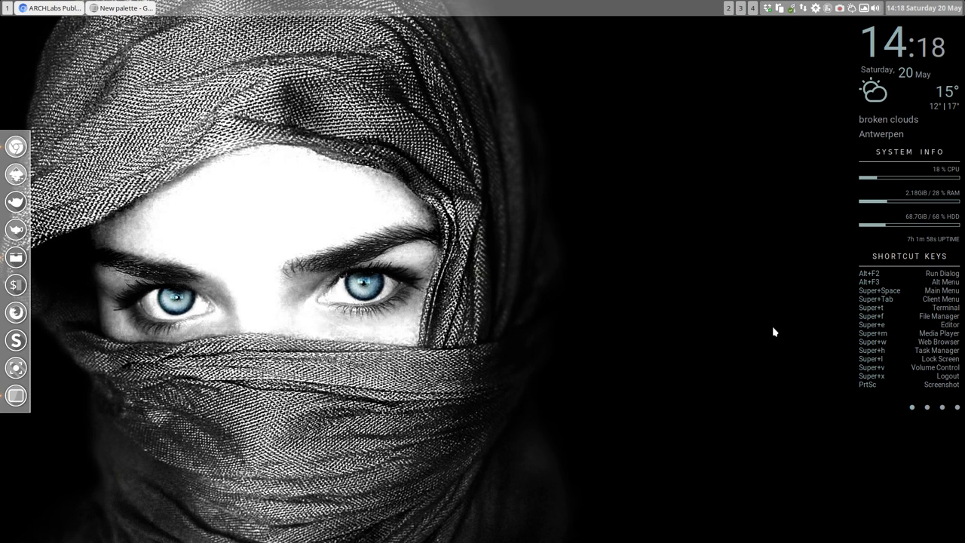
pyautogui.moveTo(710, 358)
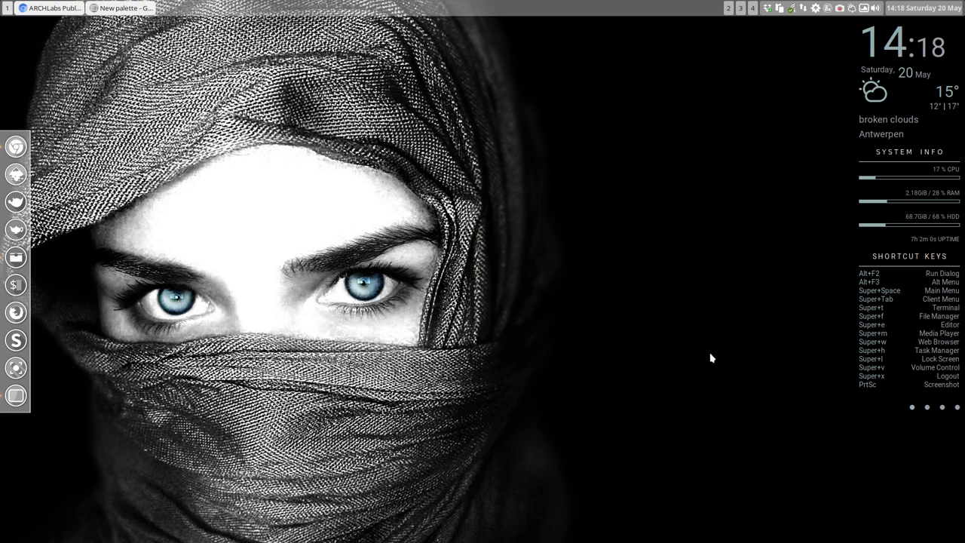
pyautogui.moveTo(782, 444)
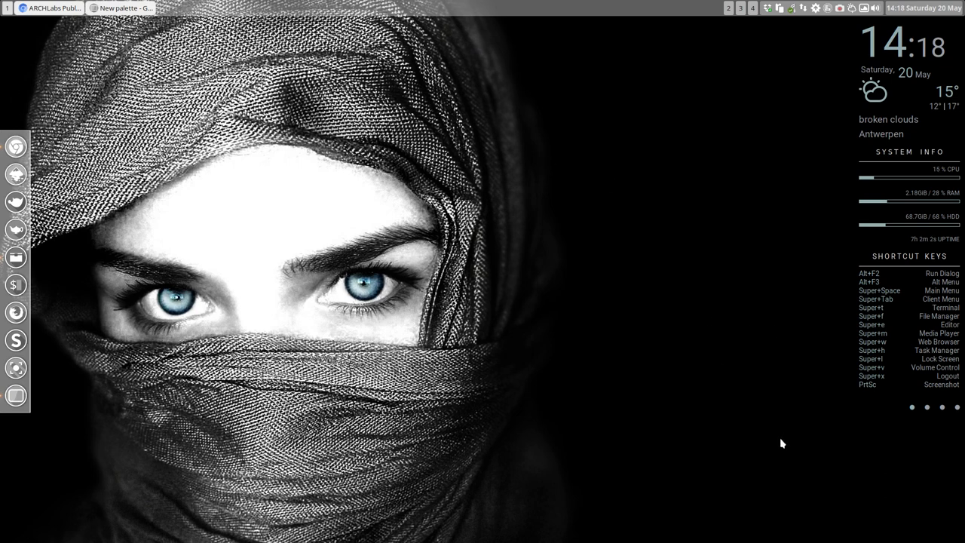